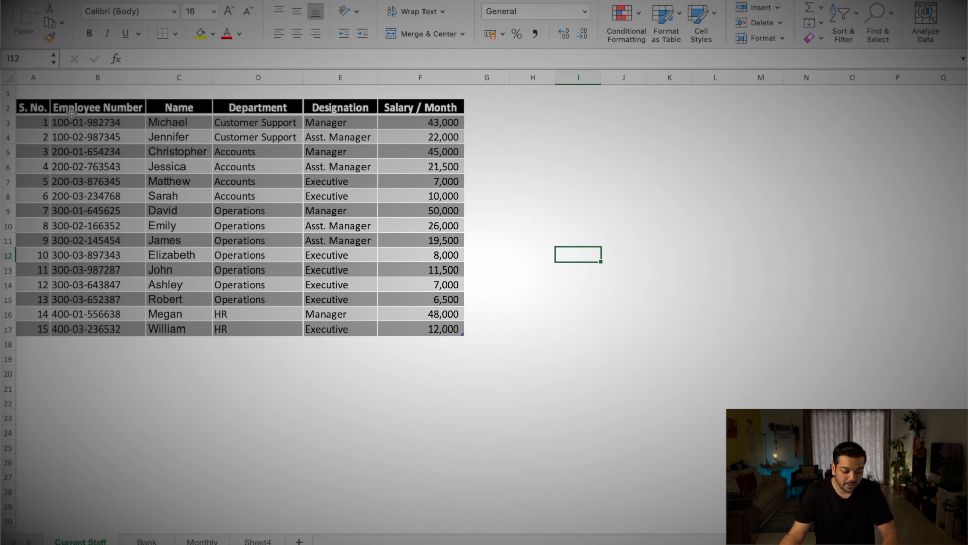
- Review the employee numbers, departments and the Executive designation in the employee table
left_click(97, 122)
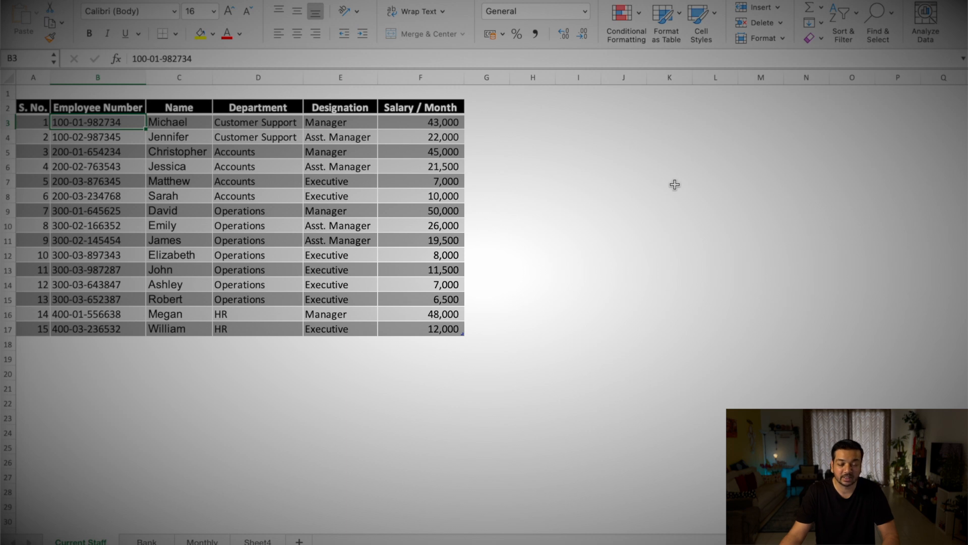
left_click(255, 122)
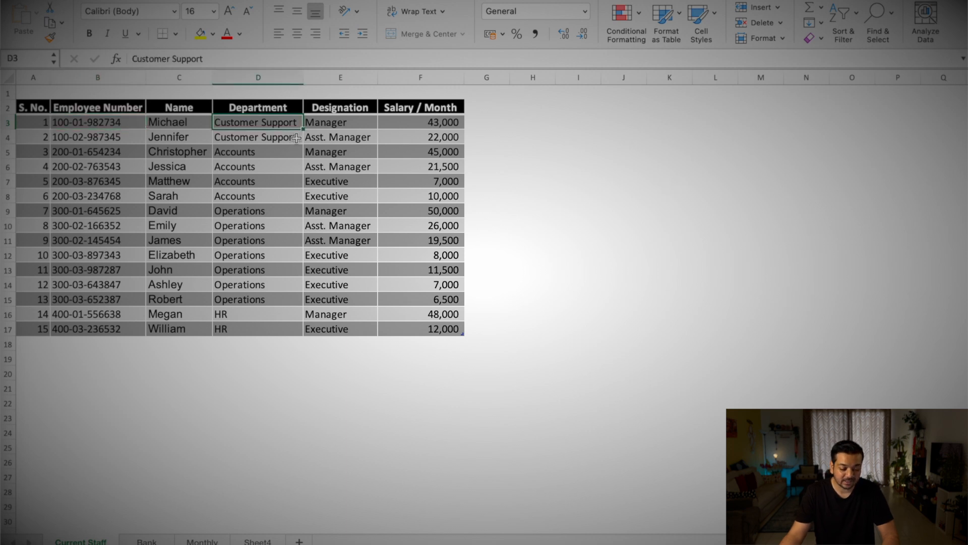
mouse_move(71, 121)
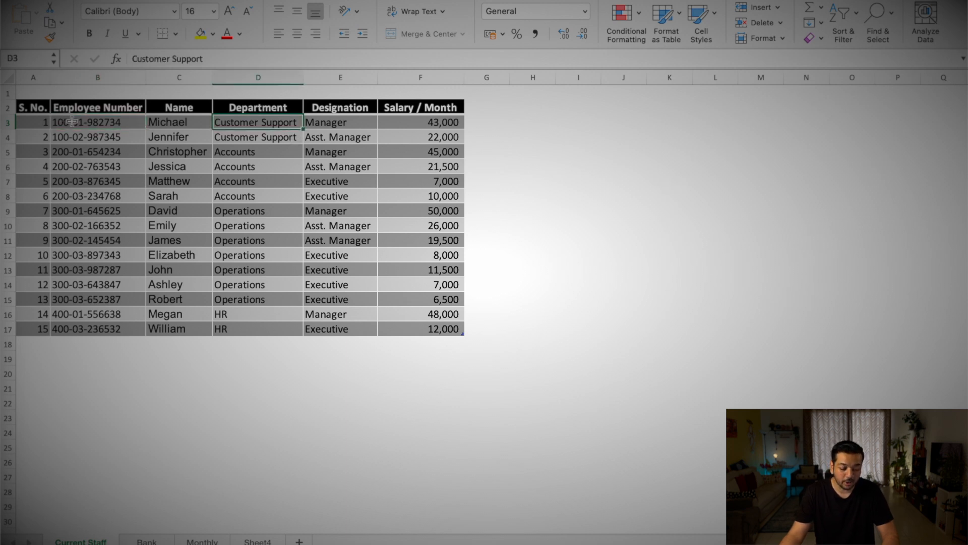
left_click(97, 122)
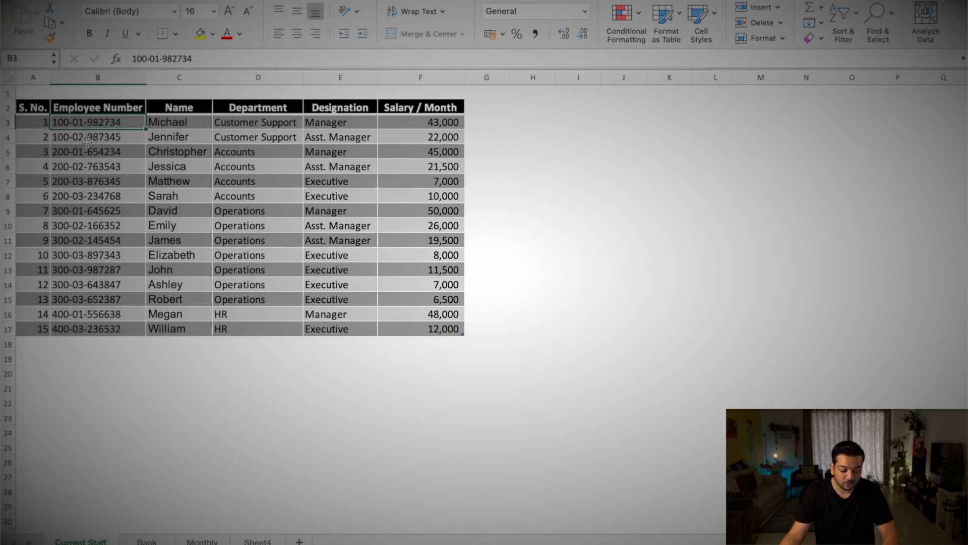
mouse_move(87, 122)
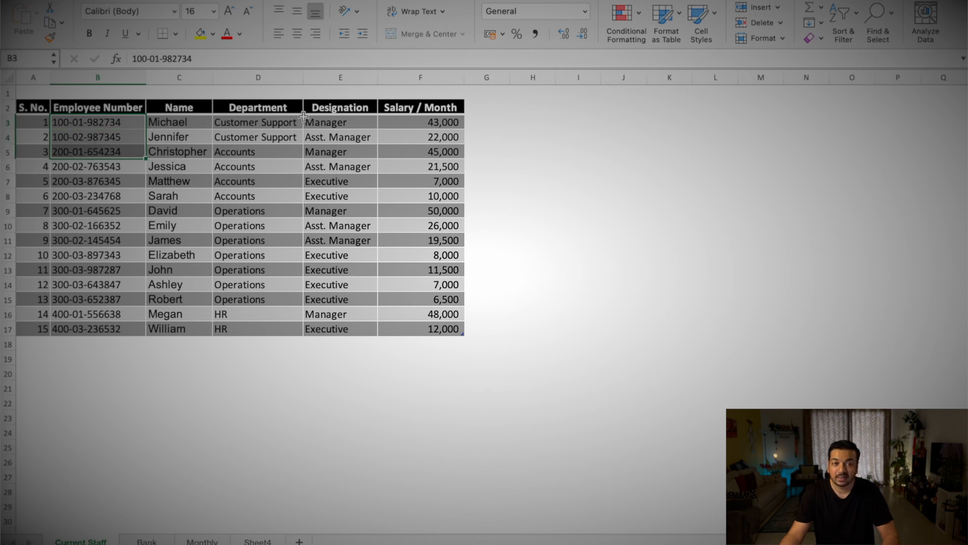
mouse_move(96, 131)
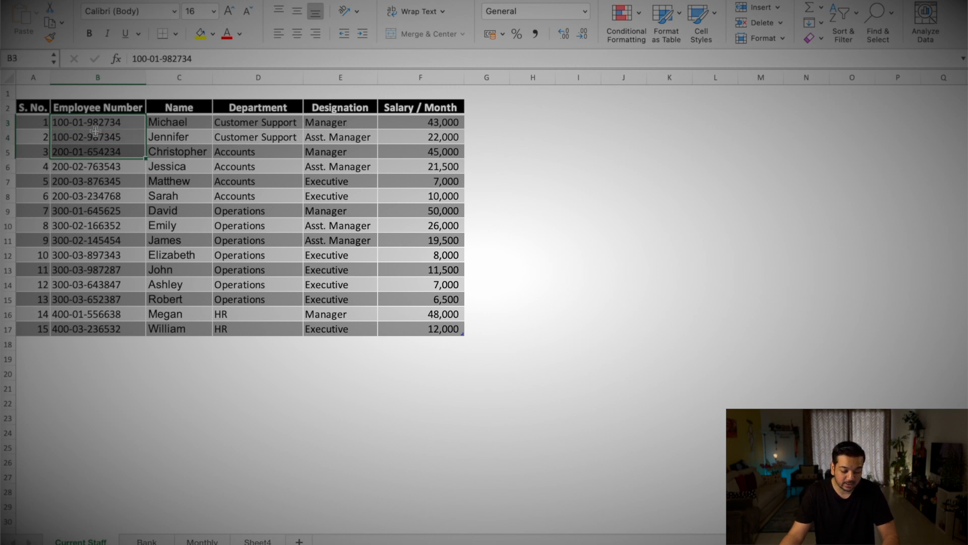
left_click(97, 151)
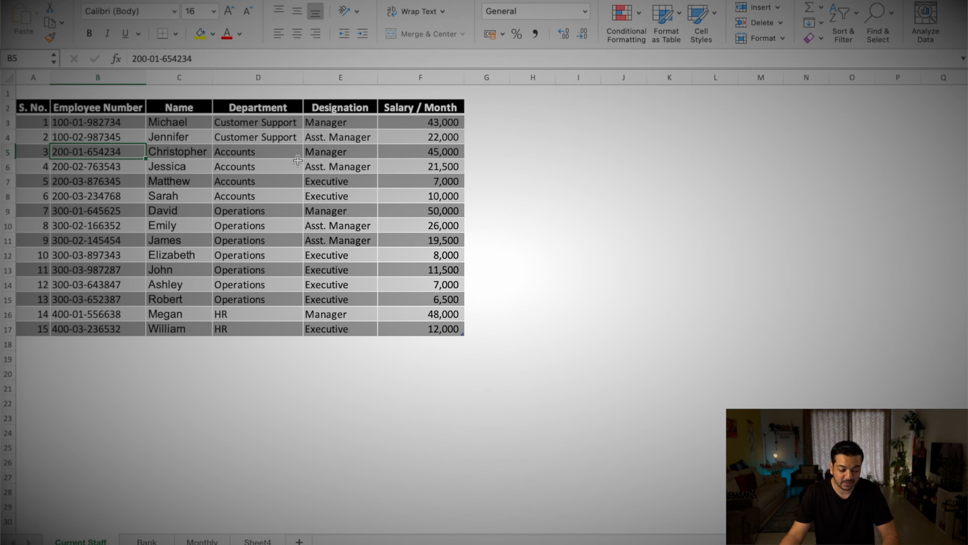
left_click(97, 136)
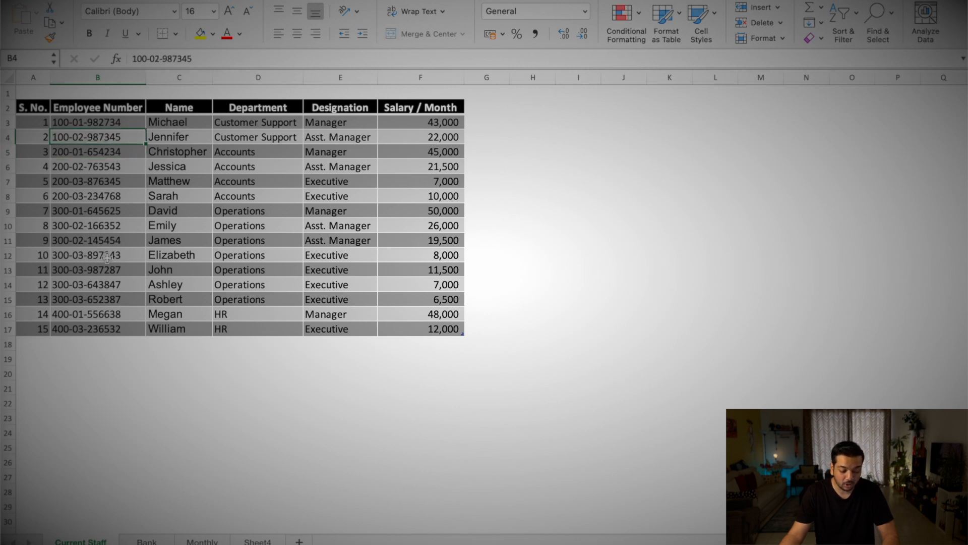
left_click(340, 254)
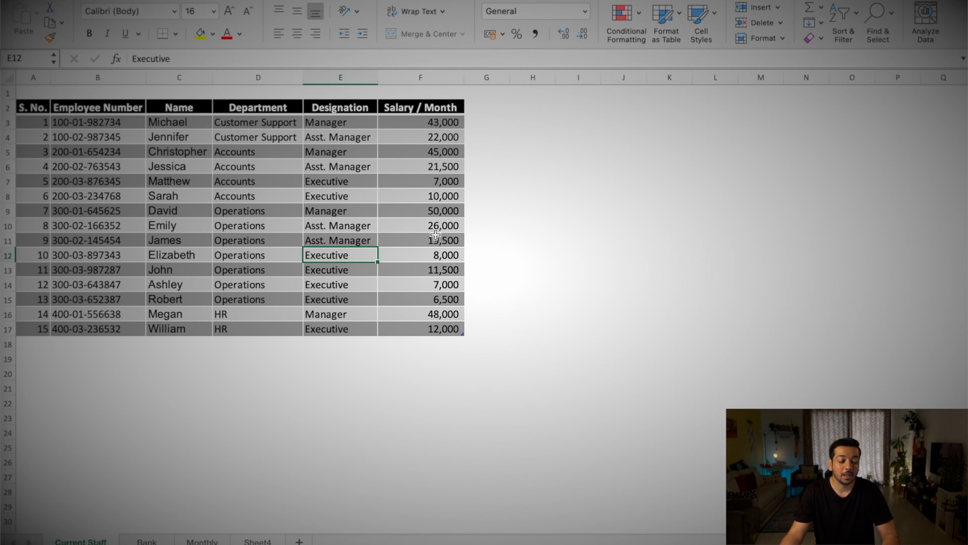
mouse_move(465, 233)
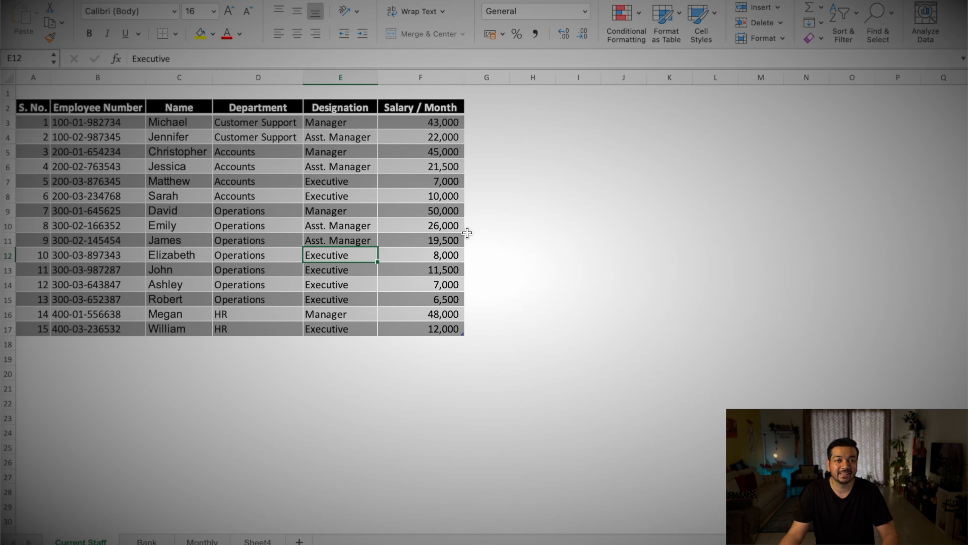
mouse_move(87, 130)
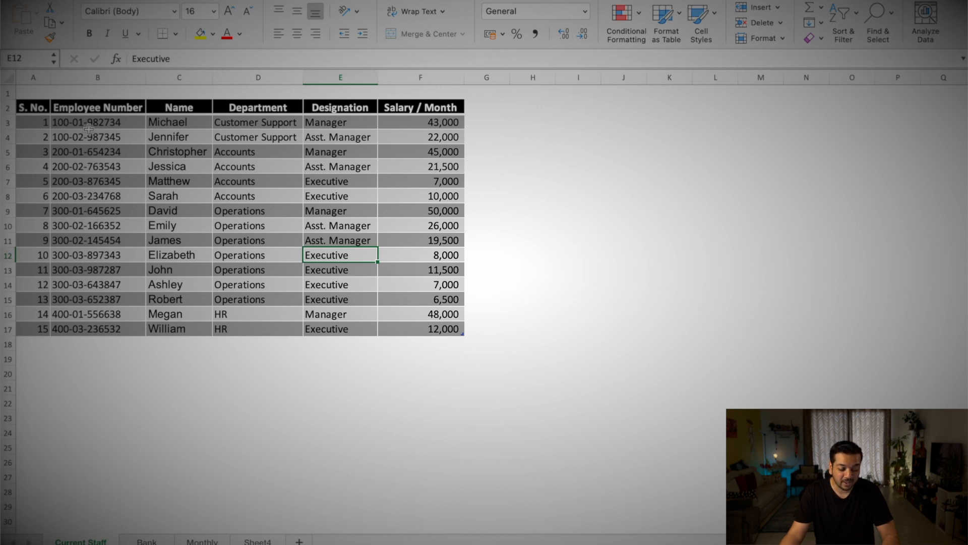
left_click(97, 122)
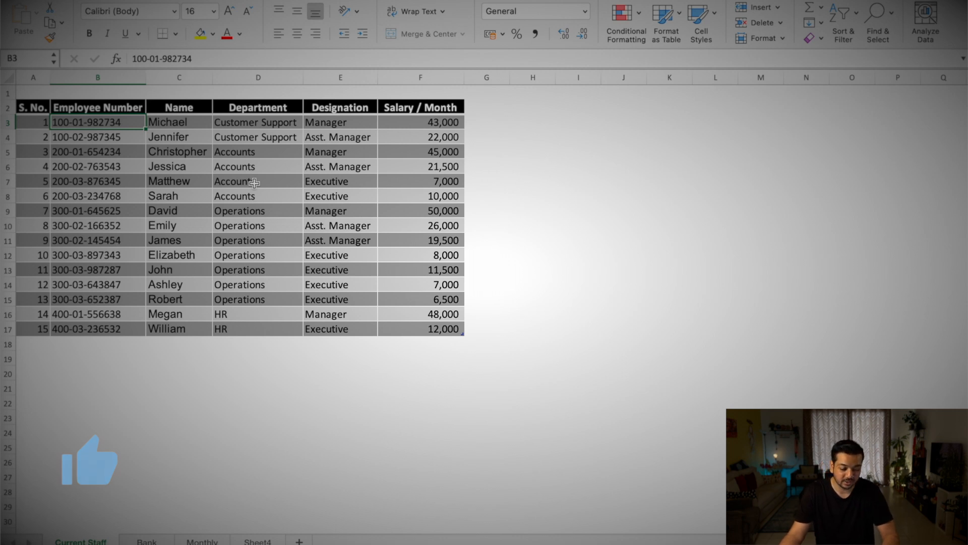
double_click(97, 122)
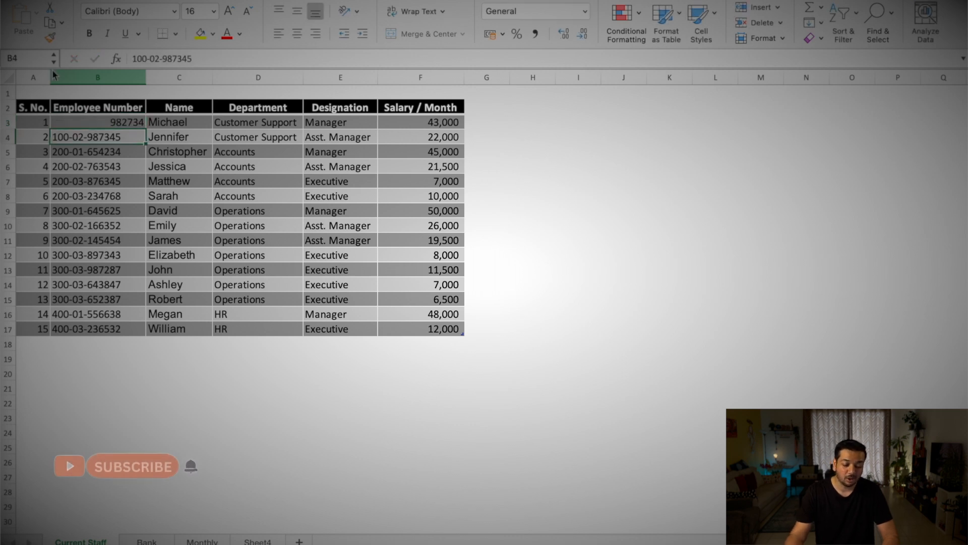
mouse_move(28, 58)
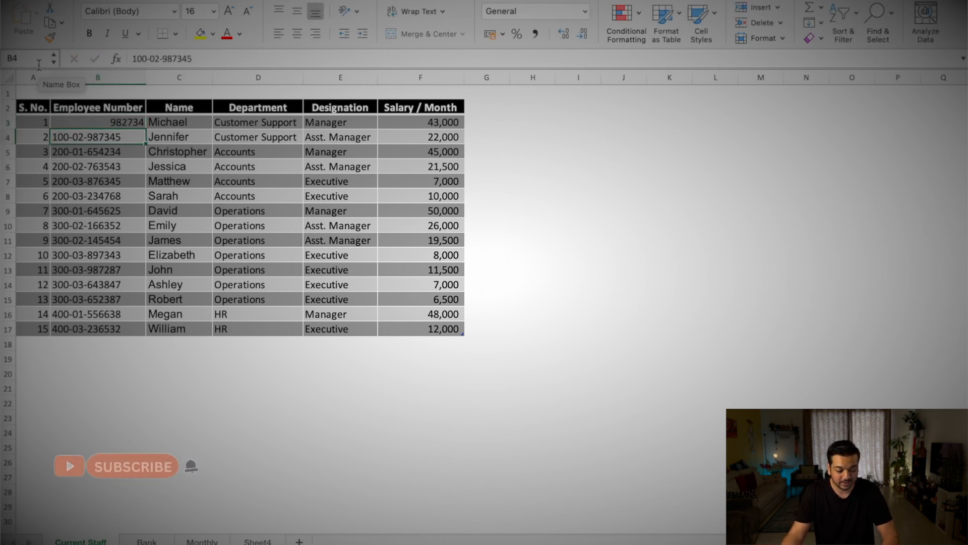
type("100-01-982734")
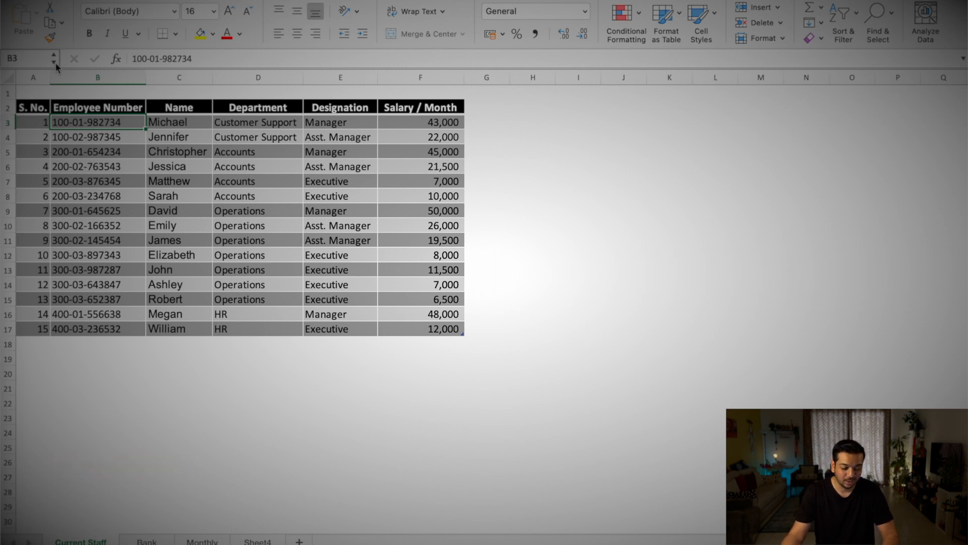
left_click(340, 181)
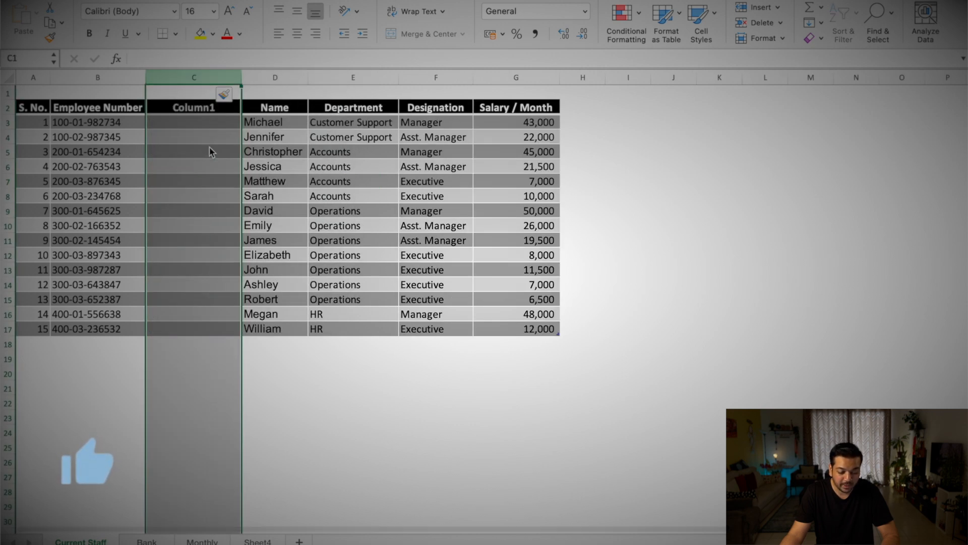
left_click(194, 136)
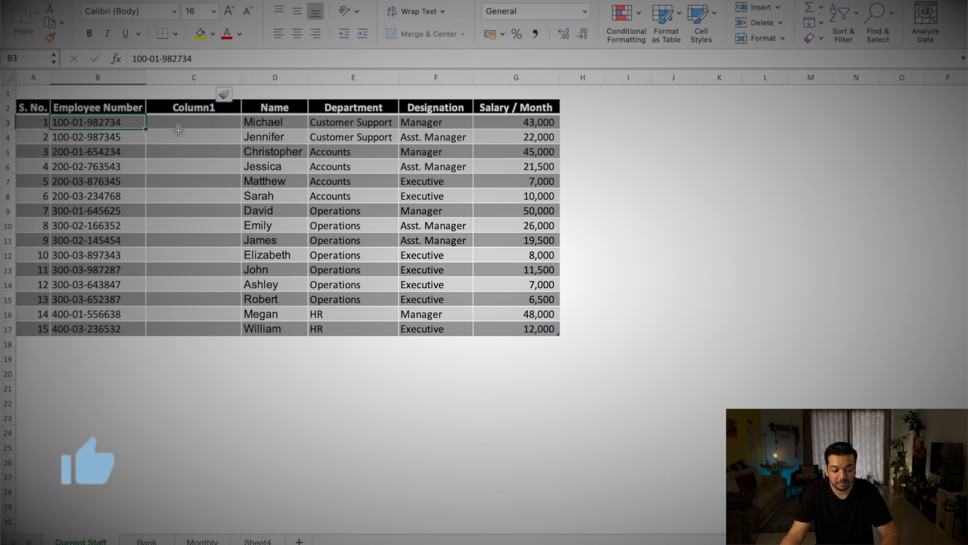
mouse_move(114, 140)
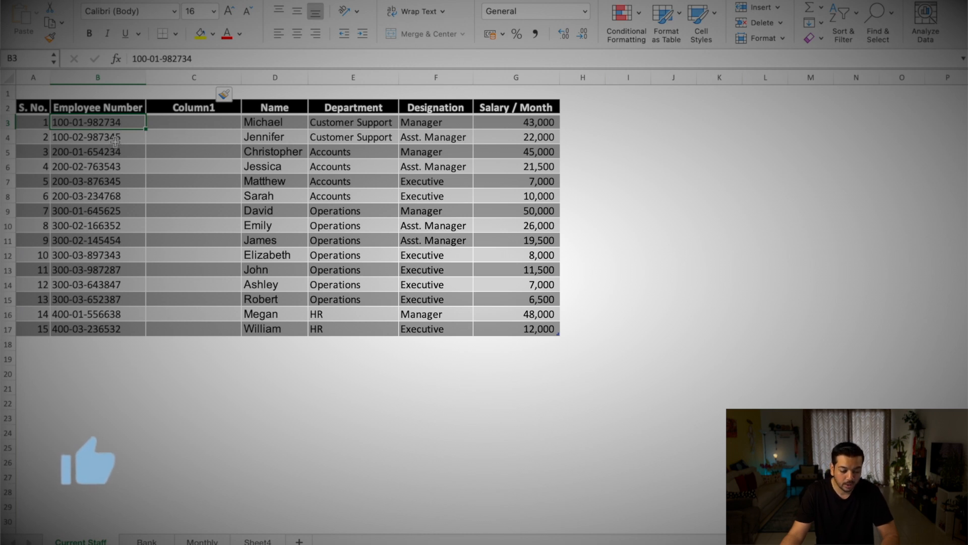
left_click_drag(96, 122, 97, 284)
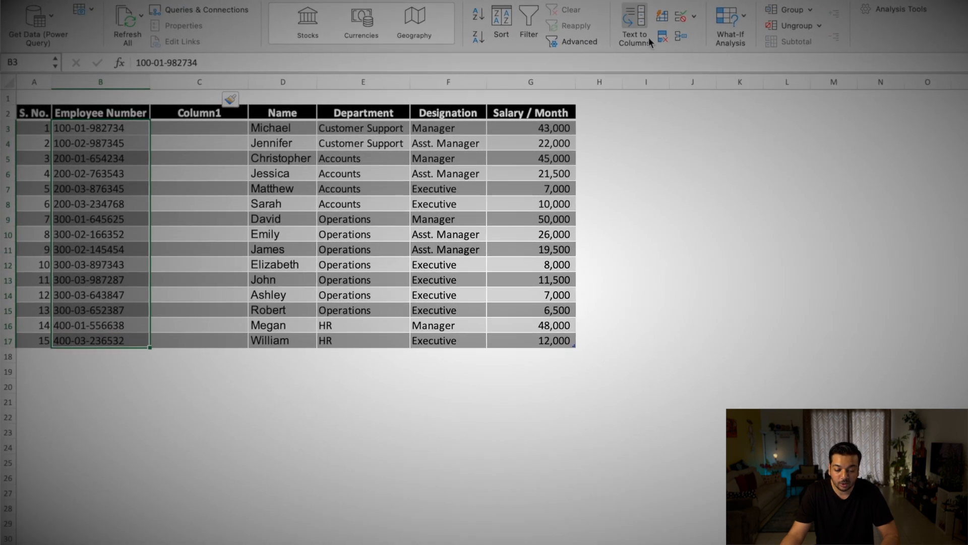
- Split the IDs at a fixed width so prefixes like 100-01- stay and the last six digits fill Column1
left_click(633, 28)
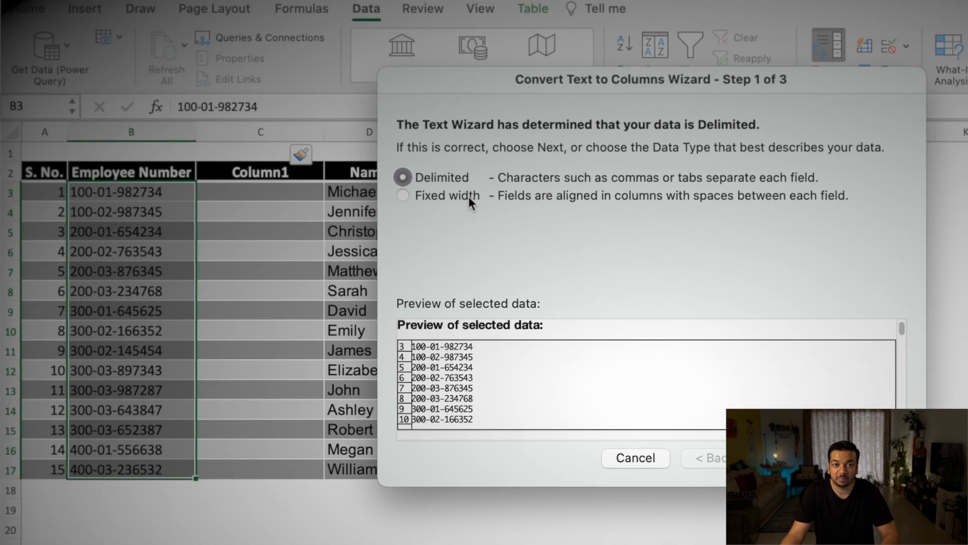
left_click(403, 196)
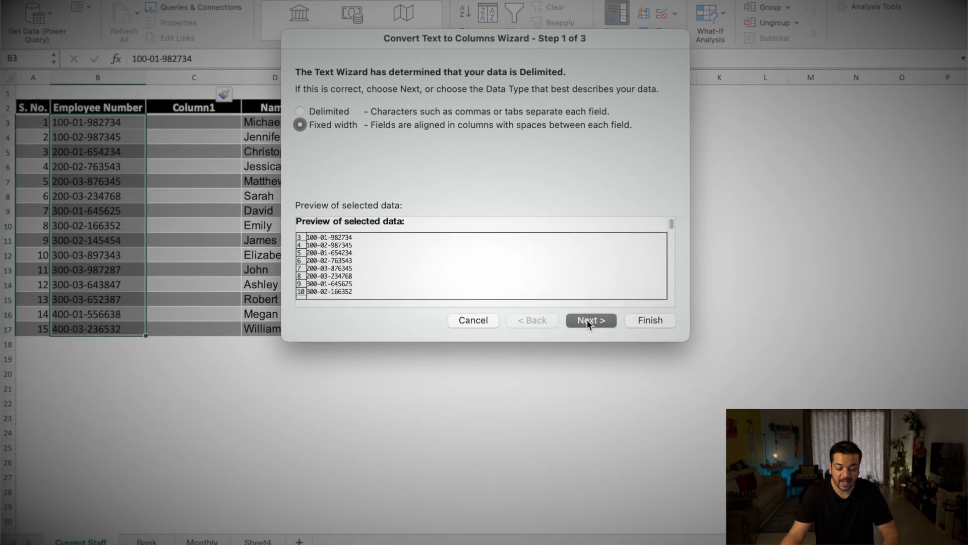
left_click(590, 319)
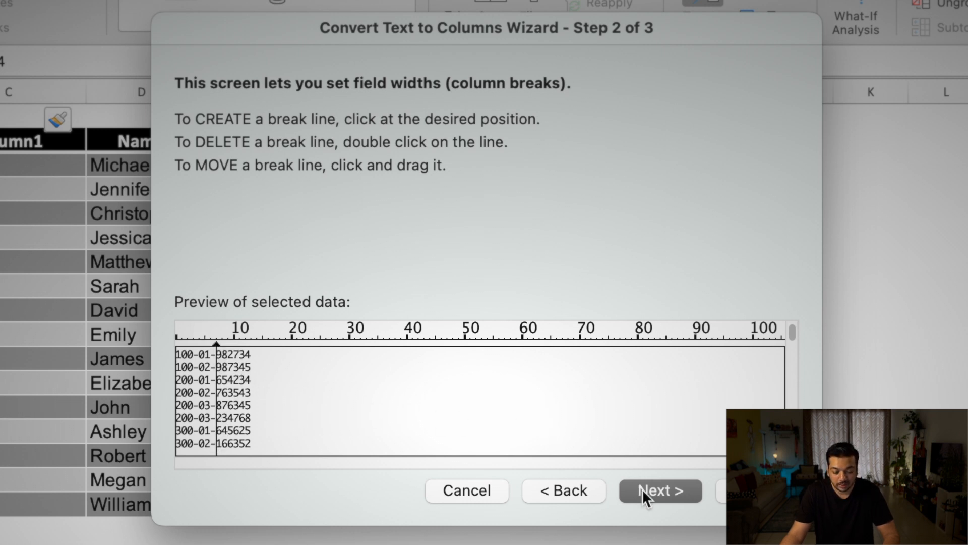
left_click(660, 490)
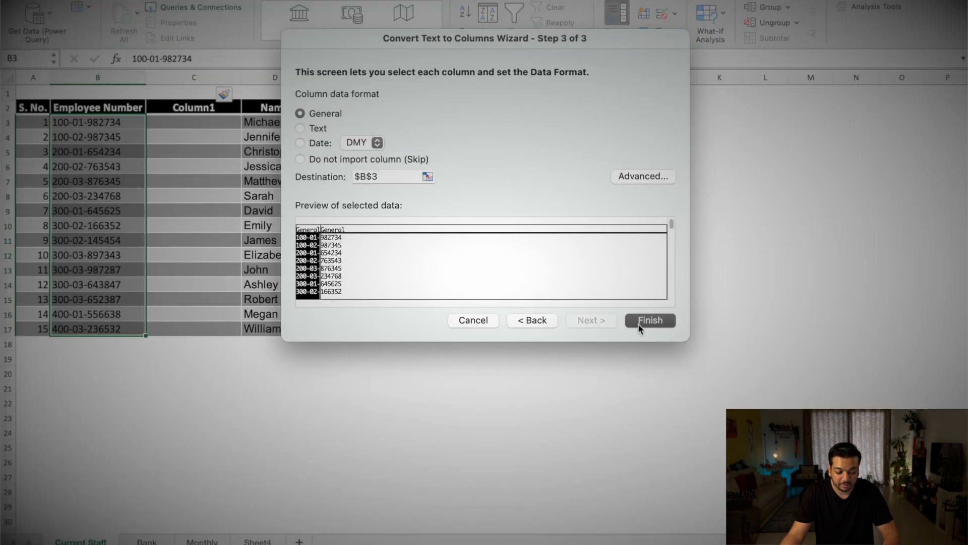
left_click(649, 320)
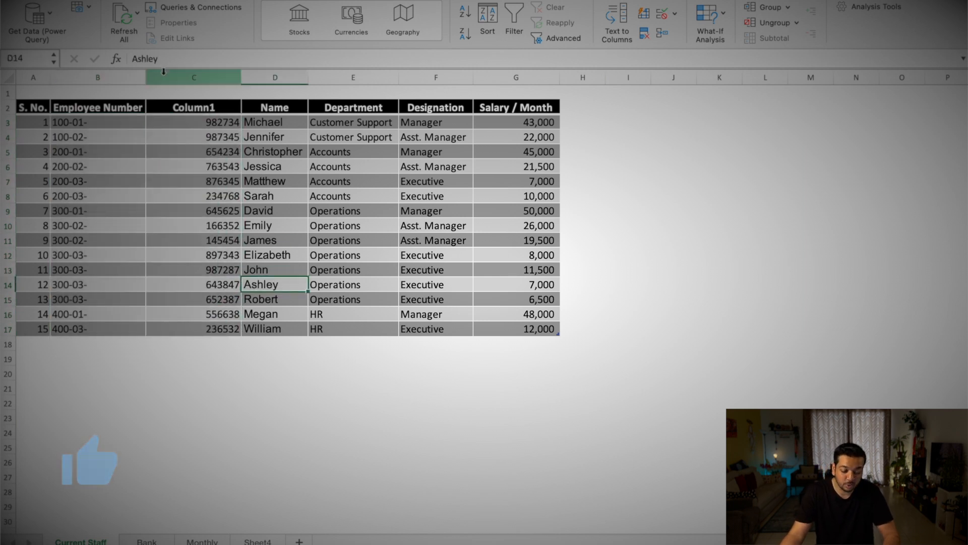
left_click(194, 78)
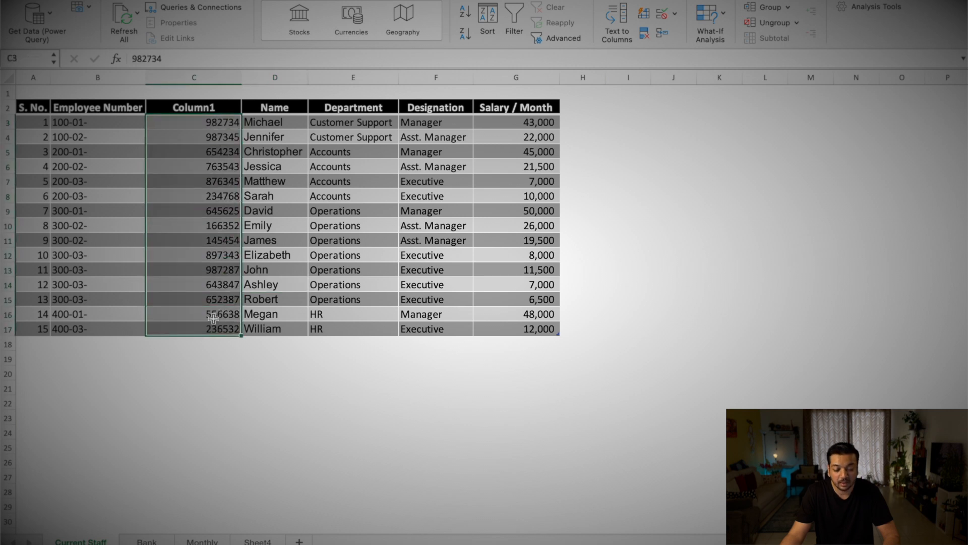
left_click(193, 151)
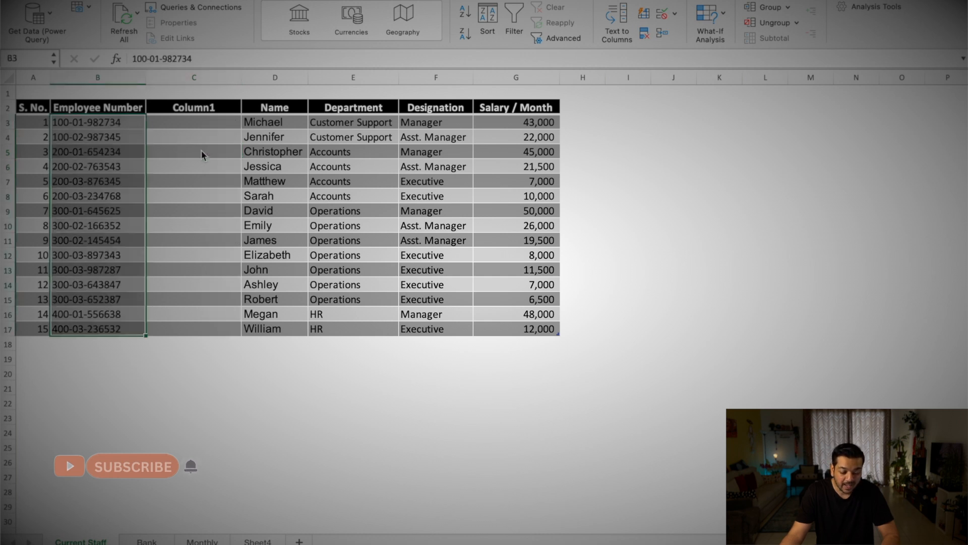
left_click(97, 136)
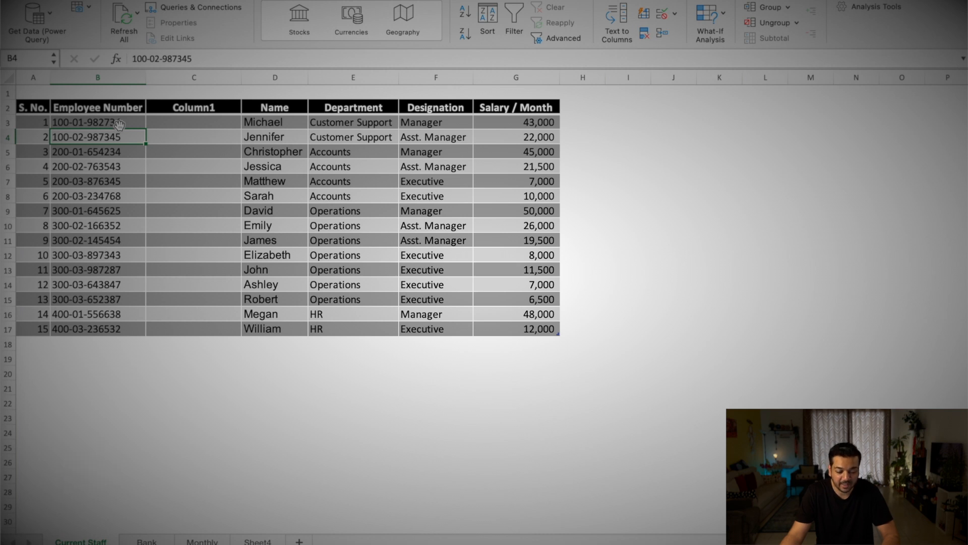
left_click(434, 225)
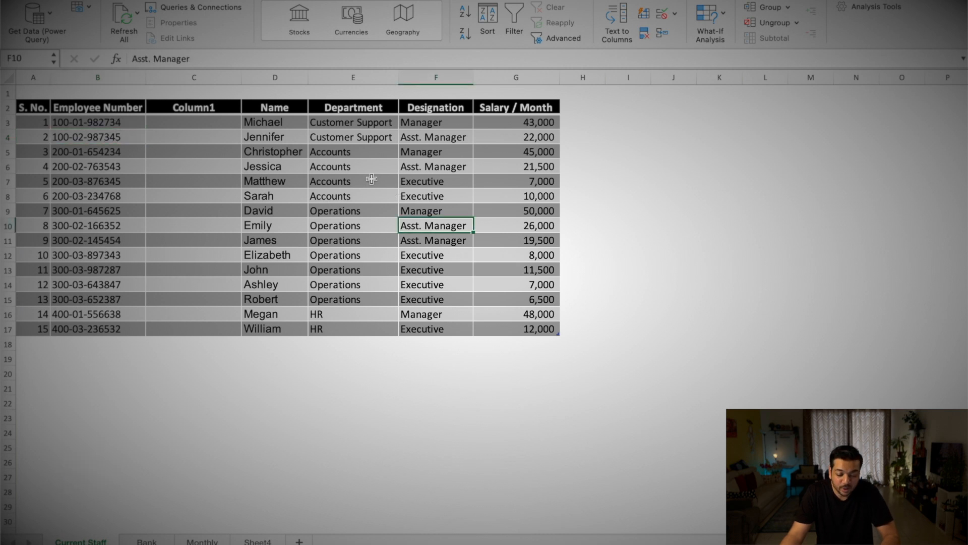
mouse_move(368, 126)
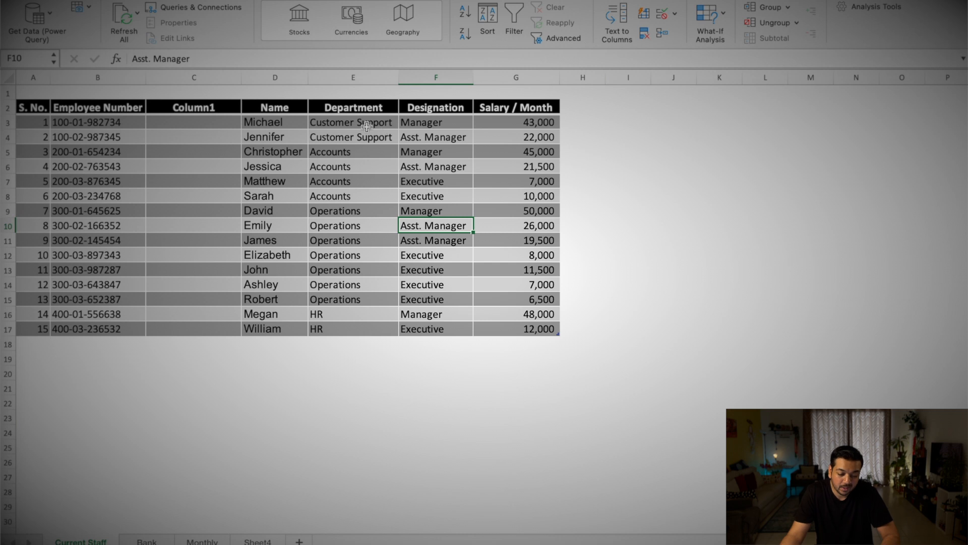
left_click(353, 107)
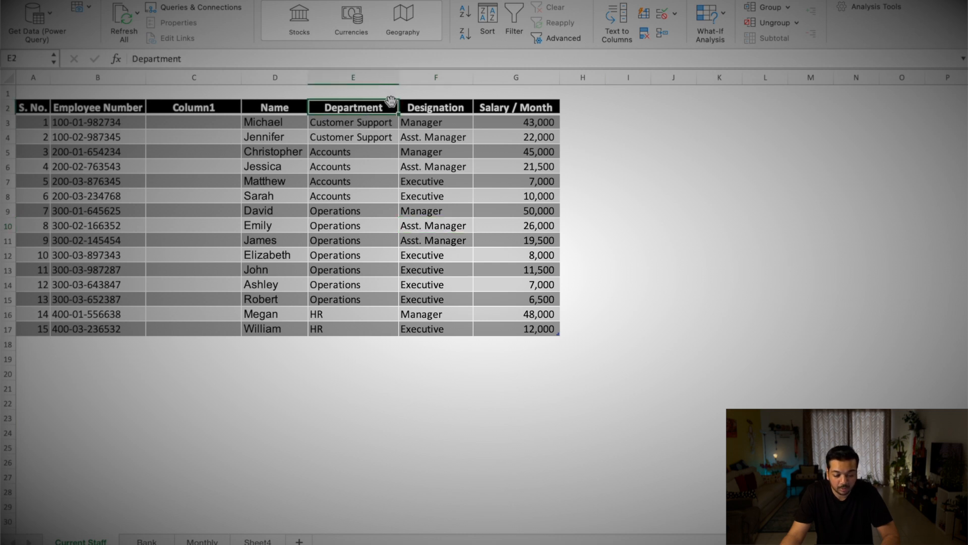
- Insert Column2 before Designation and split Department at a fixed width, breaking Operations into Operatio and ns
right_click(436, 77)
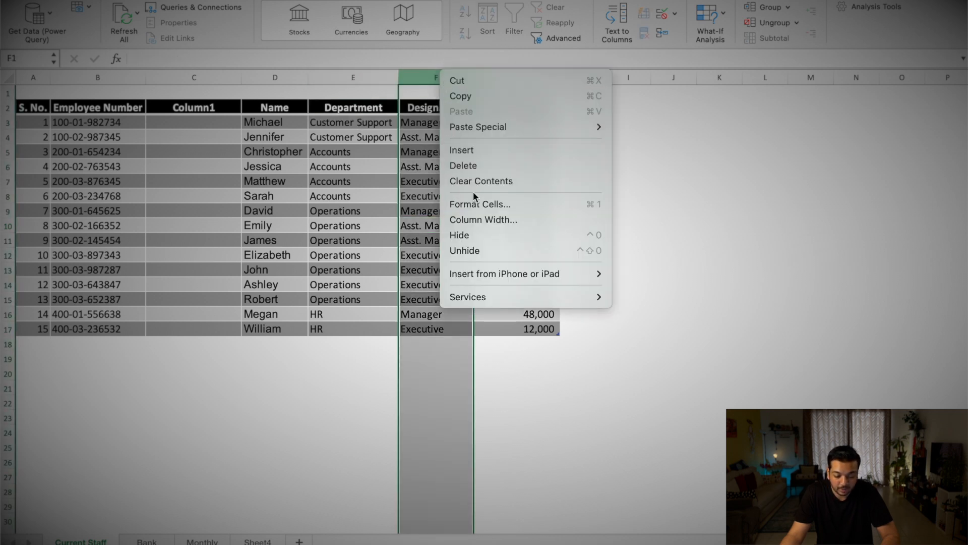
left_click(615, 24)
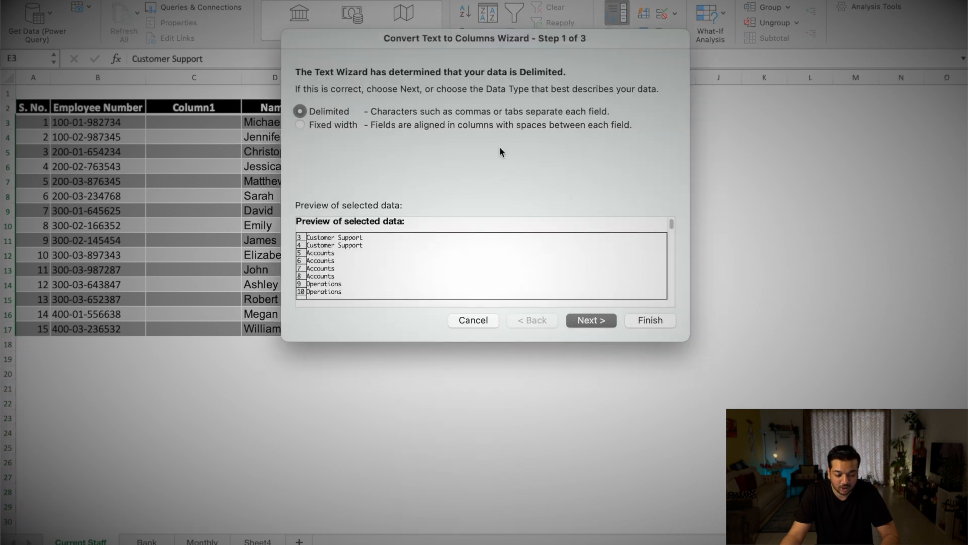
left_click(589, 319)
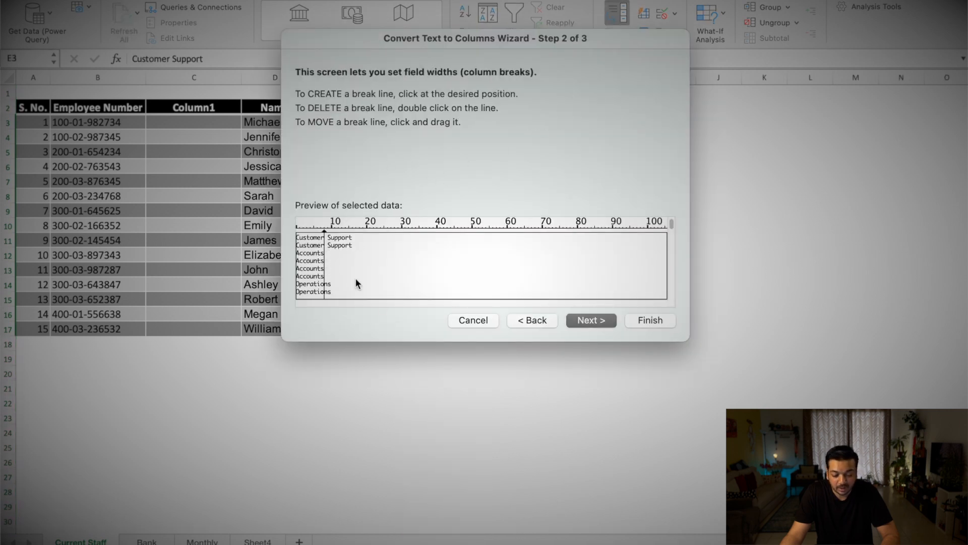
left_click(590, 320)
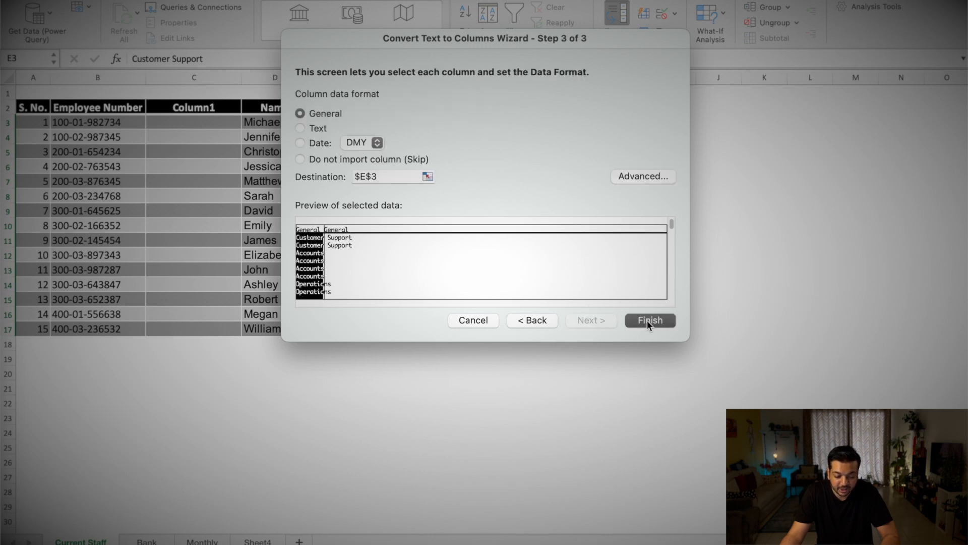
left_click(648, 319)
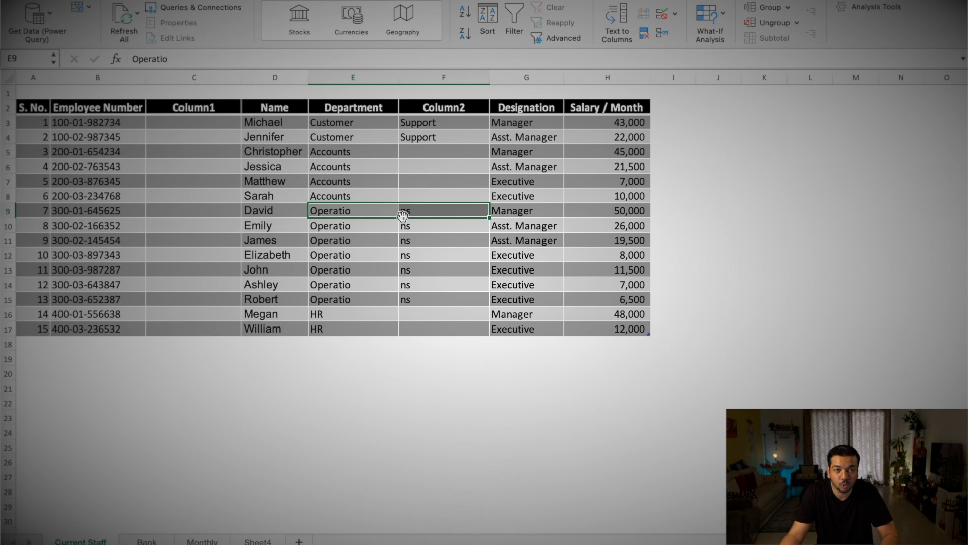
left_click(442, 240)
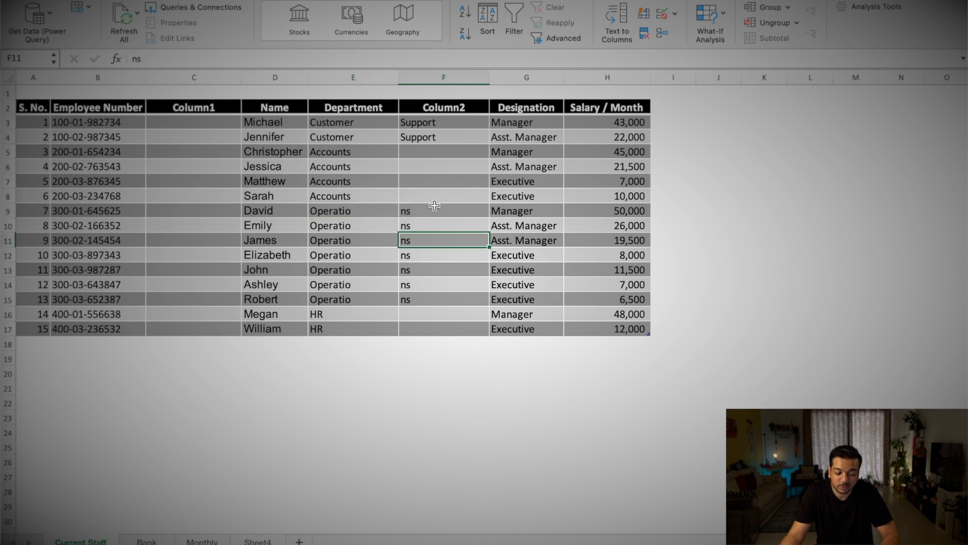
mouse_move(364, 224)
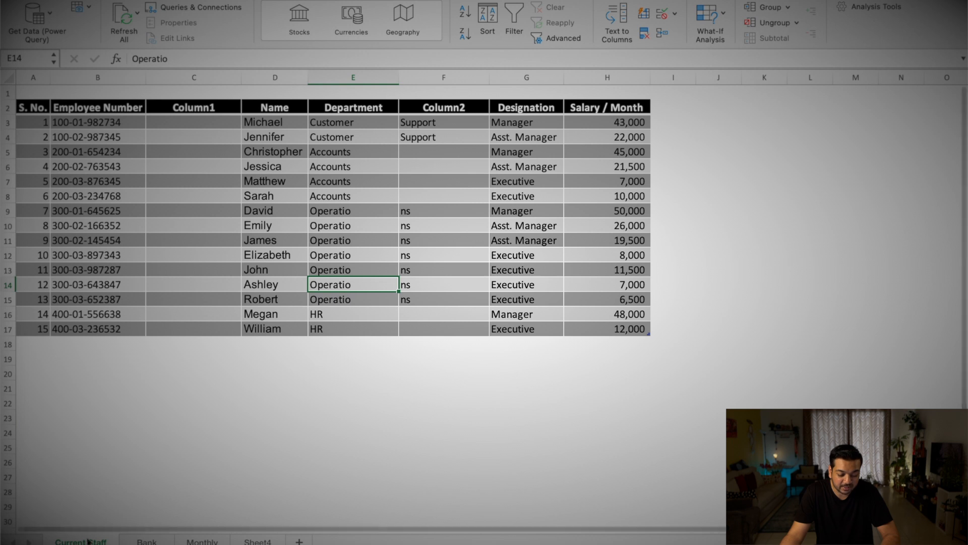
- Go to the Bank sheet and select the comma-separated statement lines in column A
left_click(144, 540)
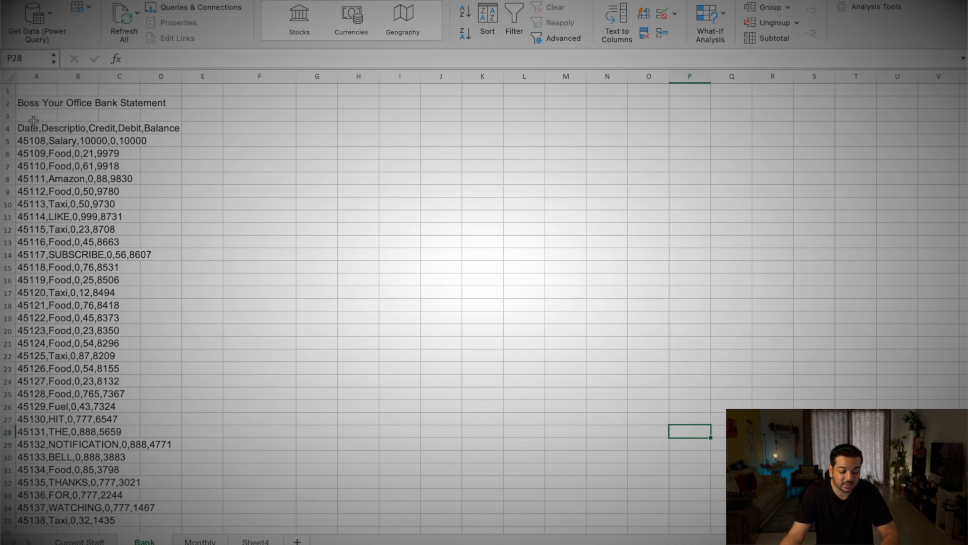
left_click(119, 165)
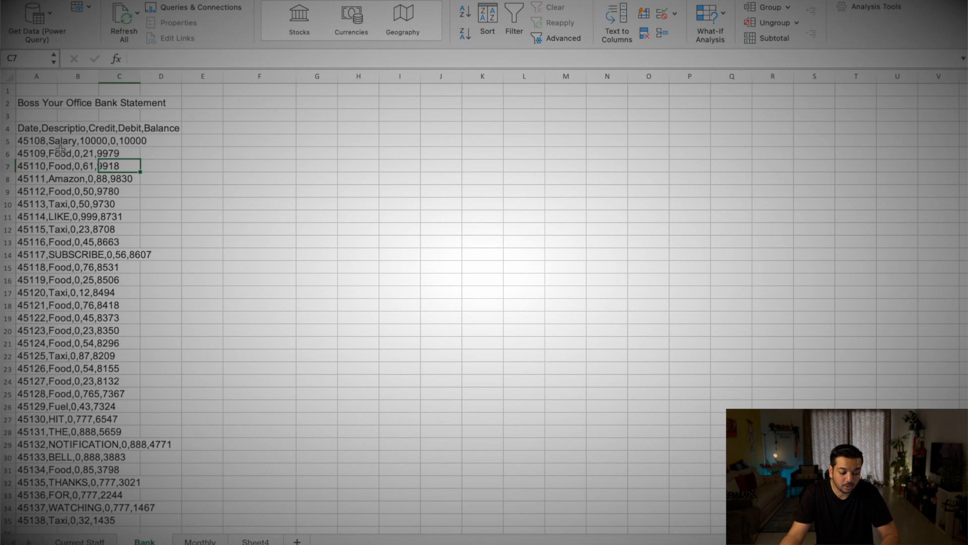
left_click(37, 140)
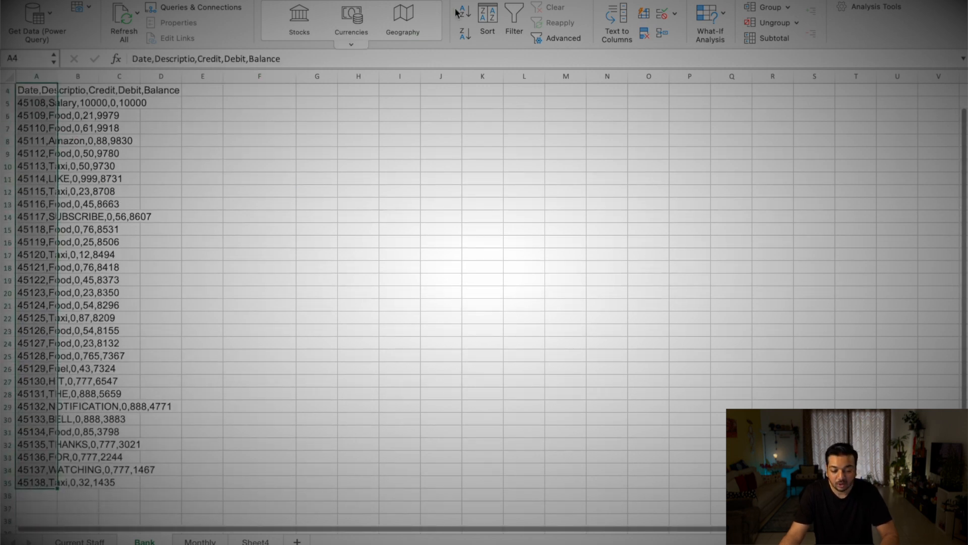
- Split the statement on commas into Date, Description, Credit, Debit and Balance columns
left_click(615, 31)
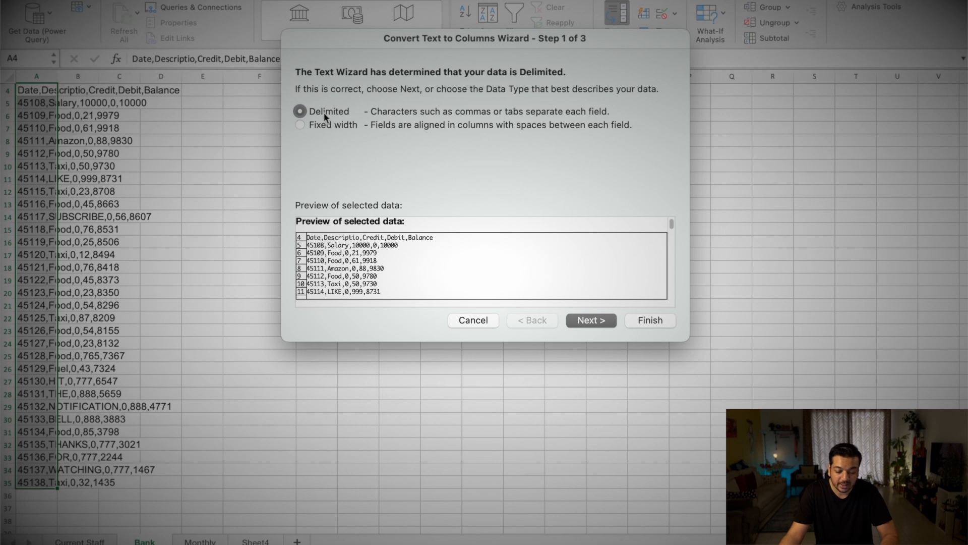
left_click(590, 319)
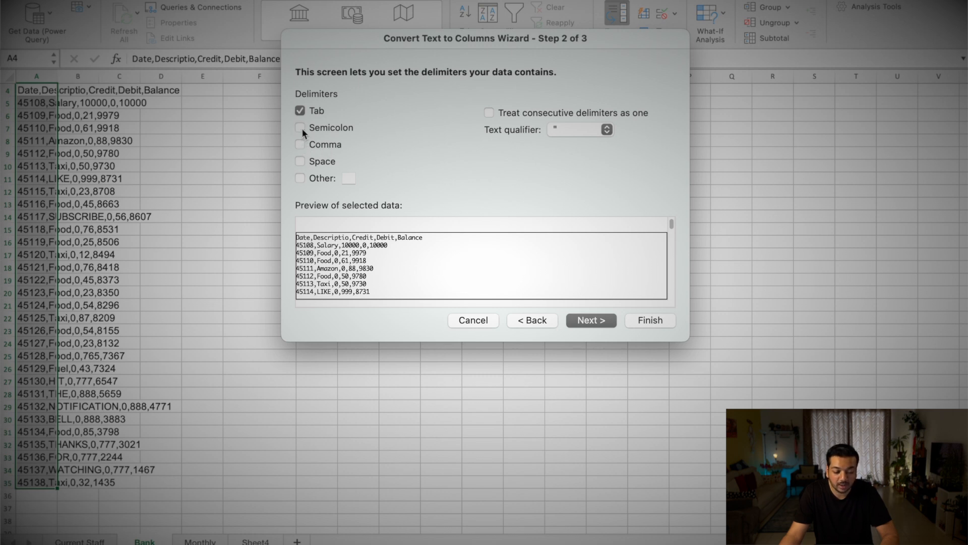
left_click(300, 111)
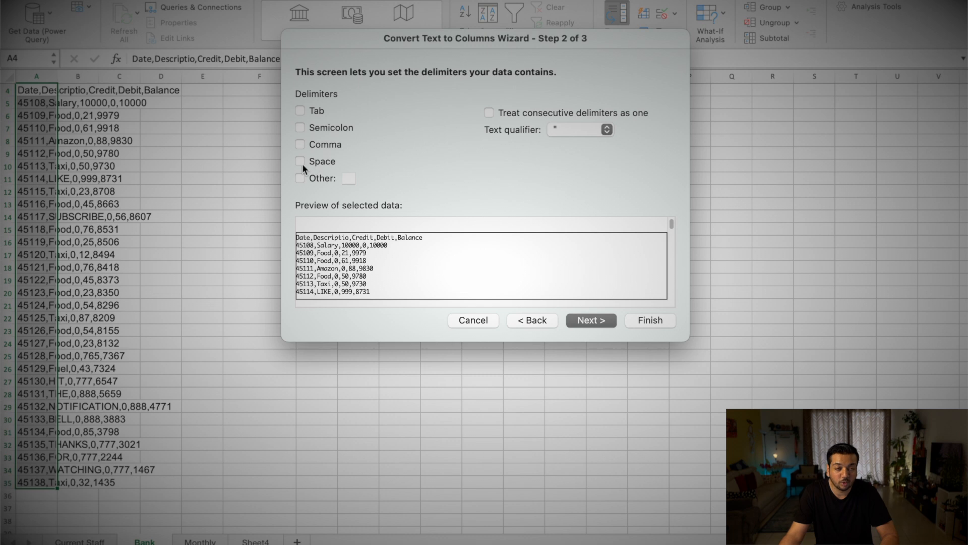
mouse_move(251, 175)
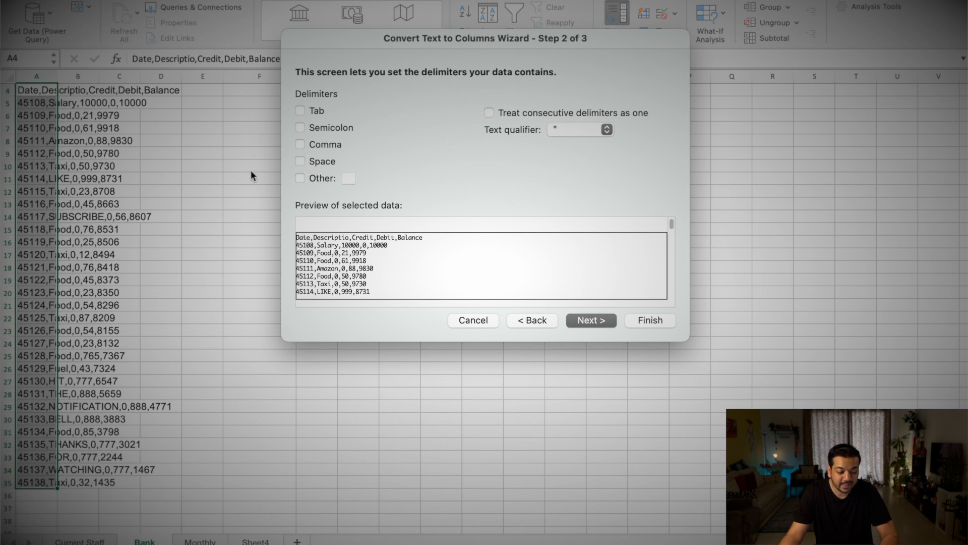
mouse_move(186, 137)
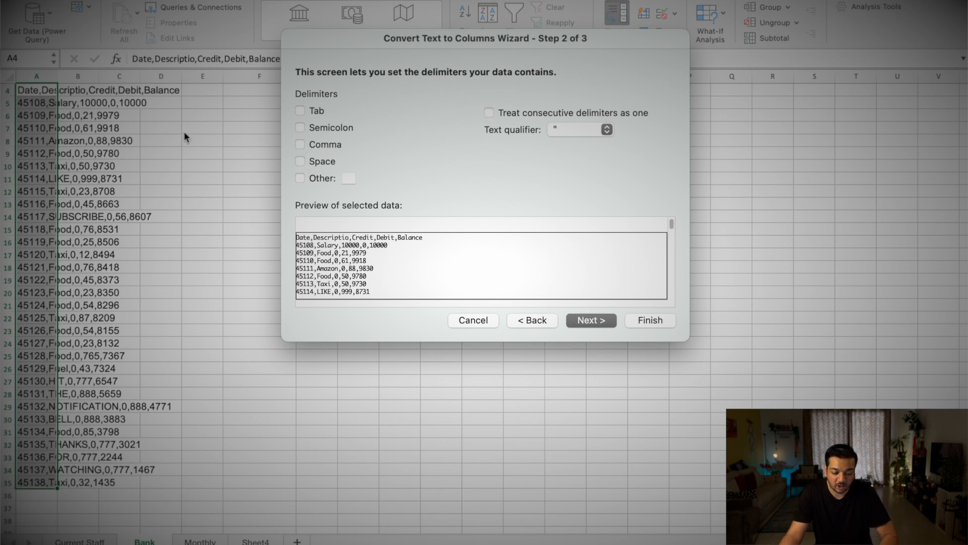
left_click(300, 145)
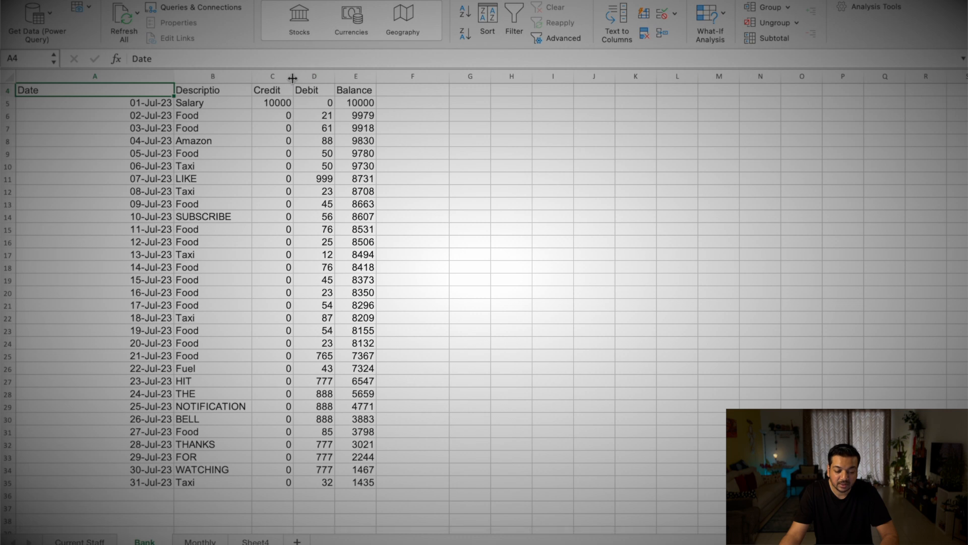
- Widen the amount columns and give the Credit, Debit and Balance values accounting format
left_click_drag(292, 75, 324, 76)
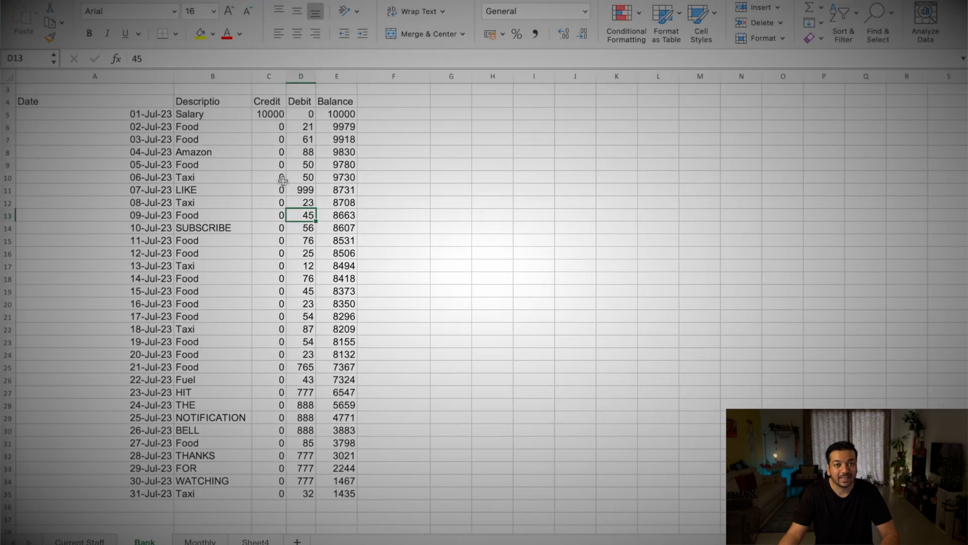
left_click_drag(269, 113, 337, 431)
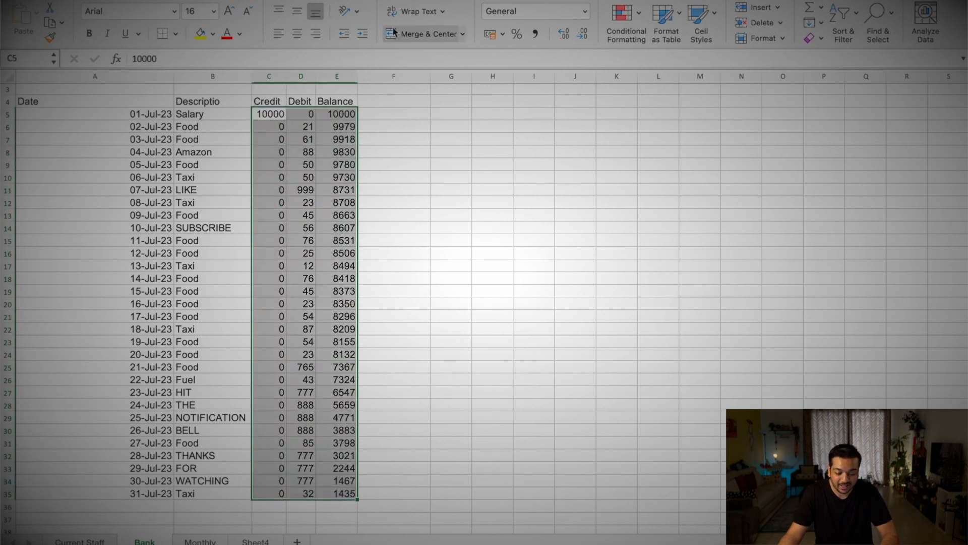
left_click(532, 11)
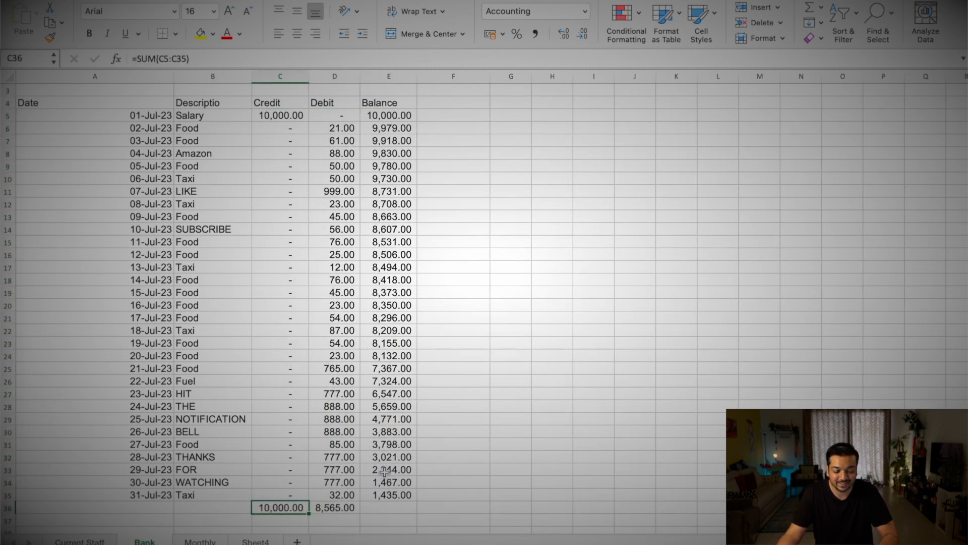
mouse_move(461, 175)
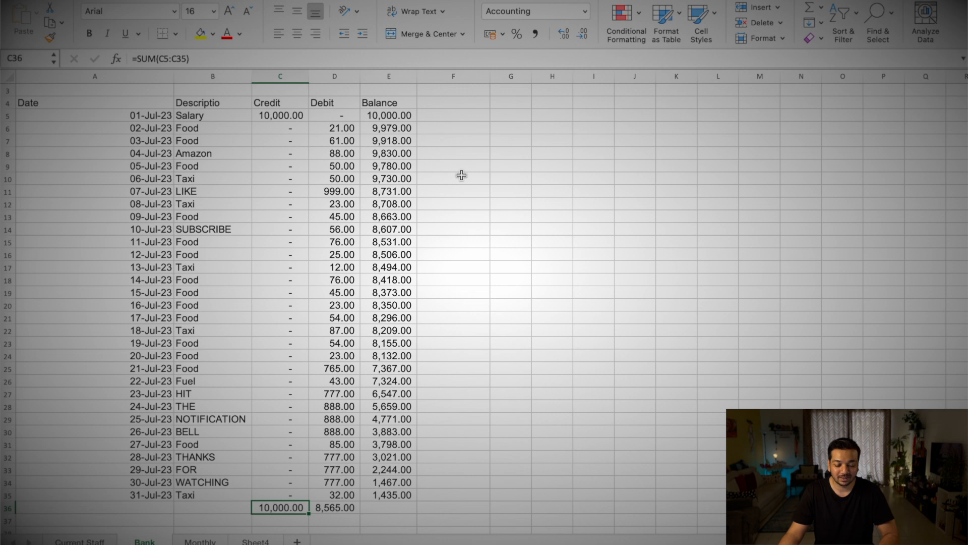
- Enter 'Like and sub below and thanks for watching' in cell F10
type("Like and sub b")
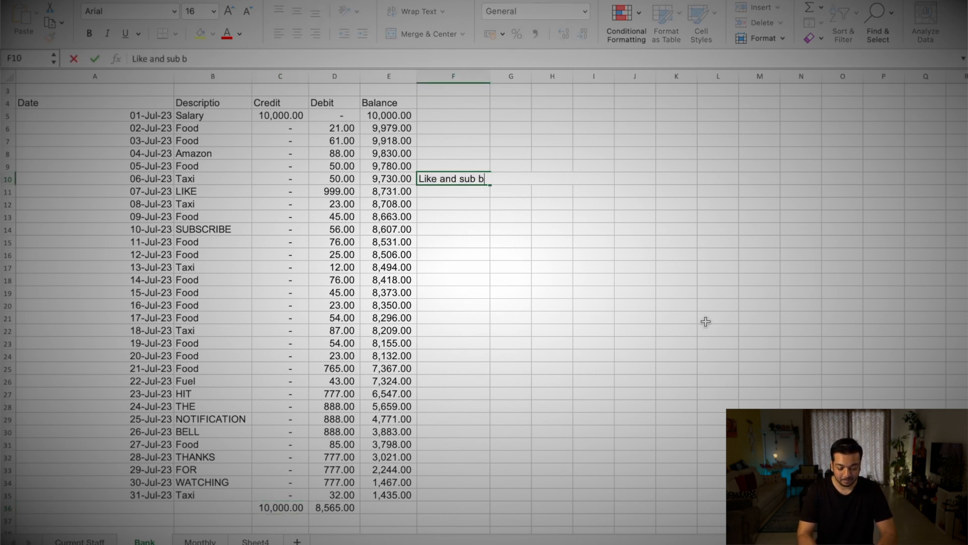
type("elow and thank")
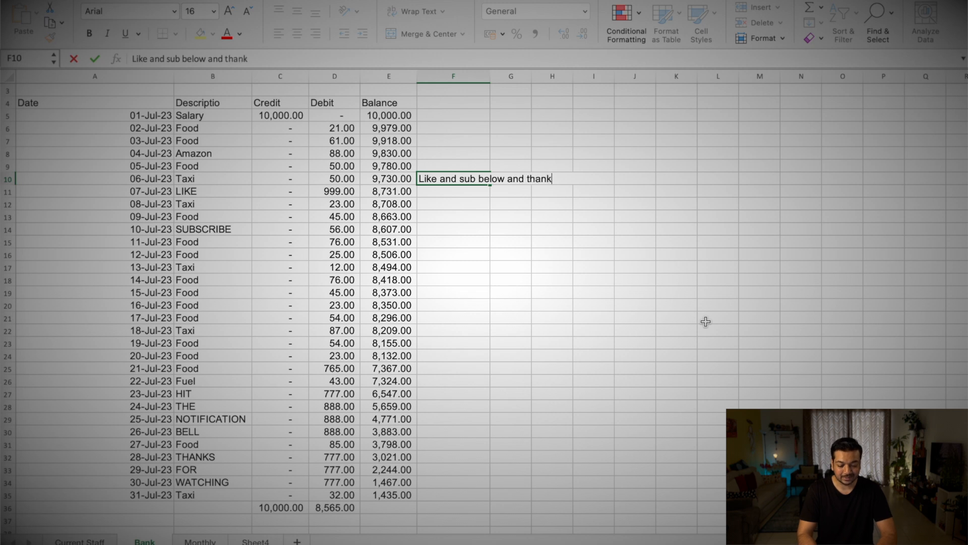
type("s for watching,")
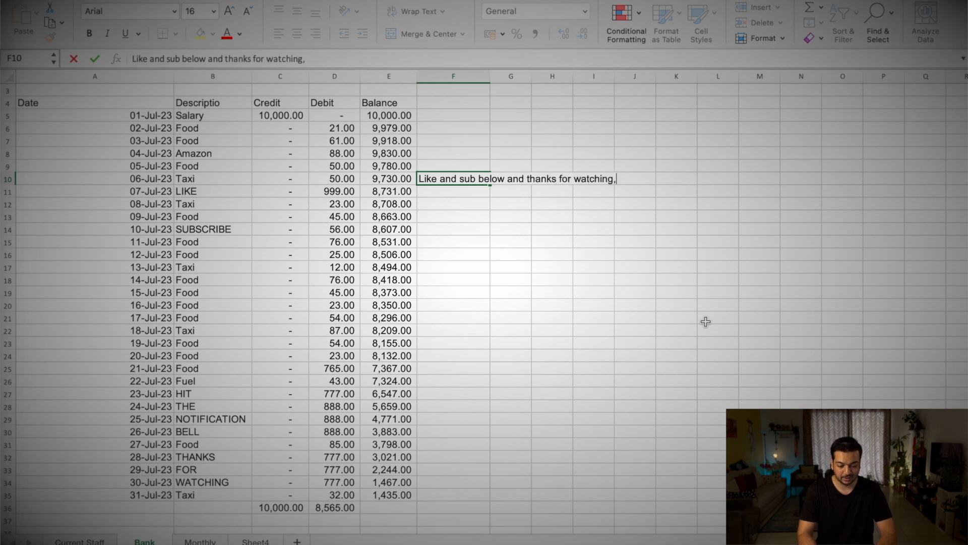
key("Backspace")
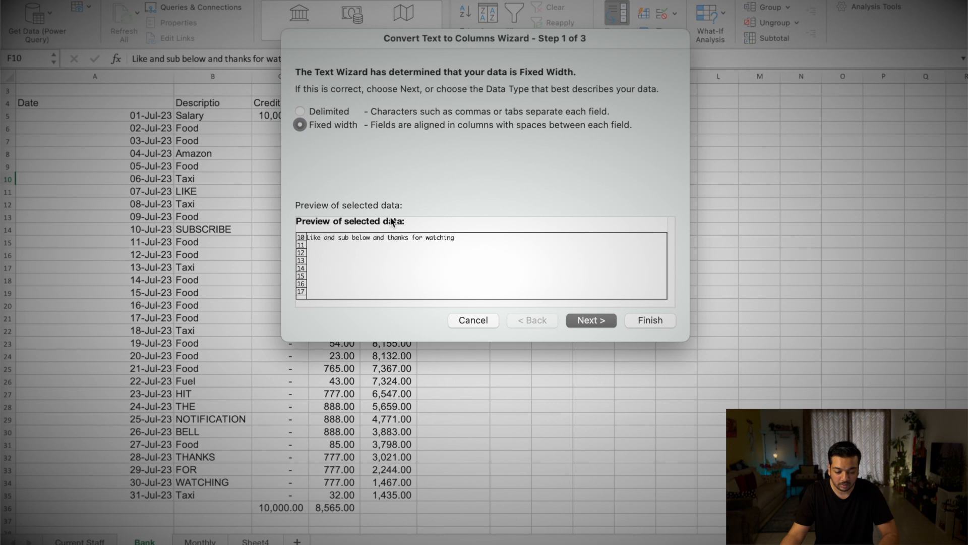
- Split the sentence on spaces into one word per cell from column F to M
left_click(301, 111)
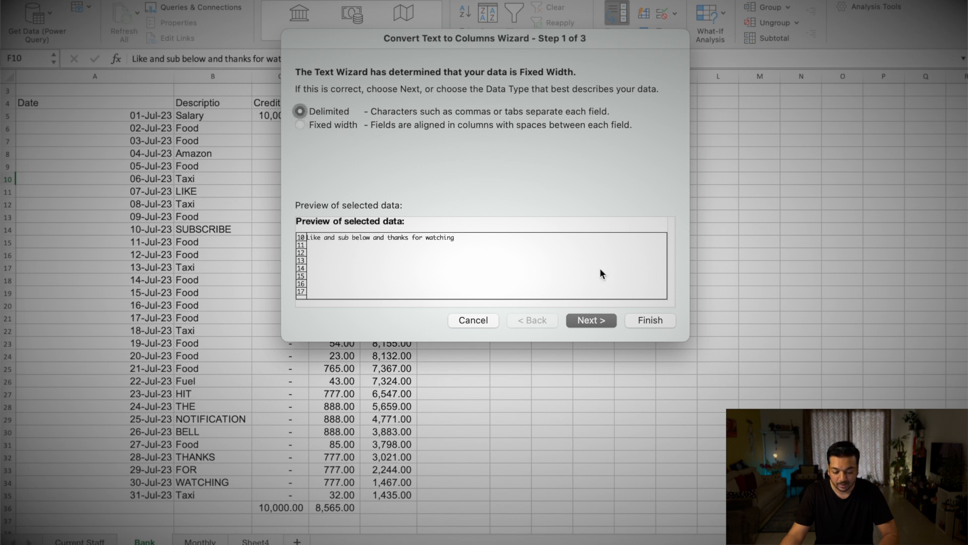
left_click(590, 319)
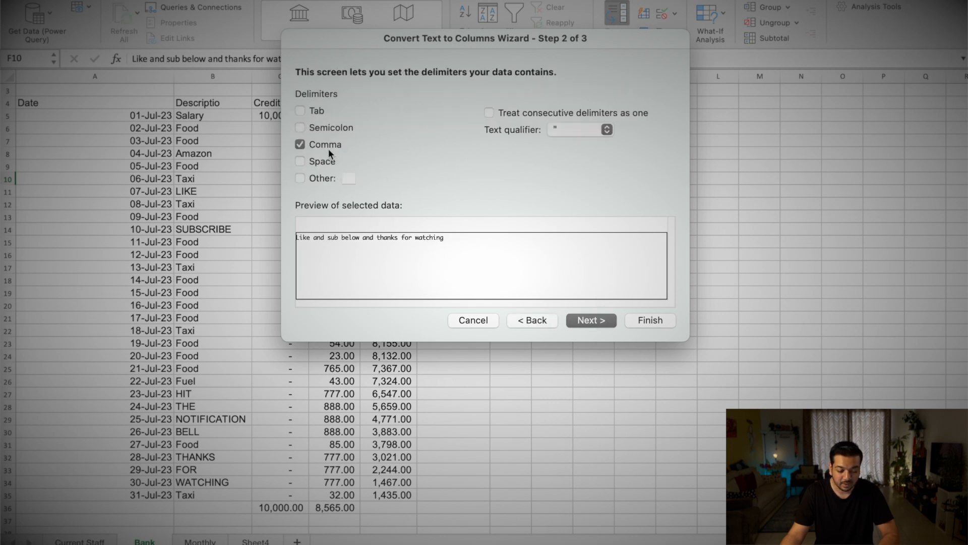
left_click(300, 161)
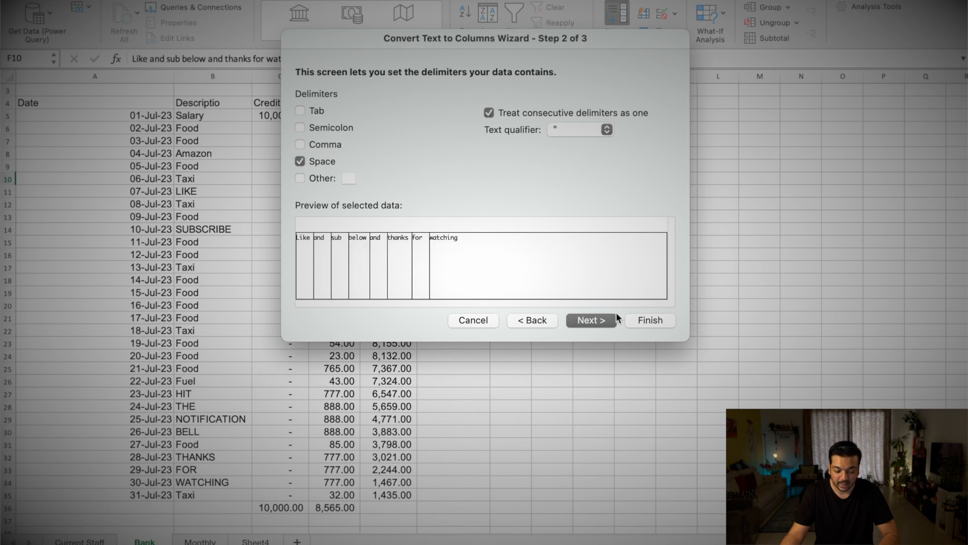
left_click(648, 320)
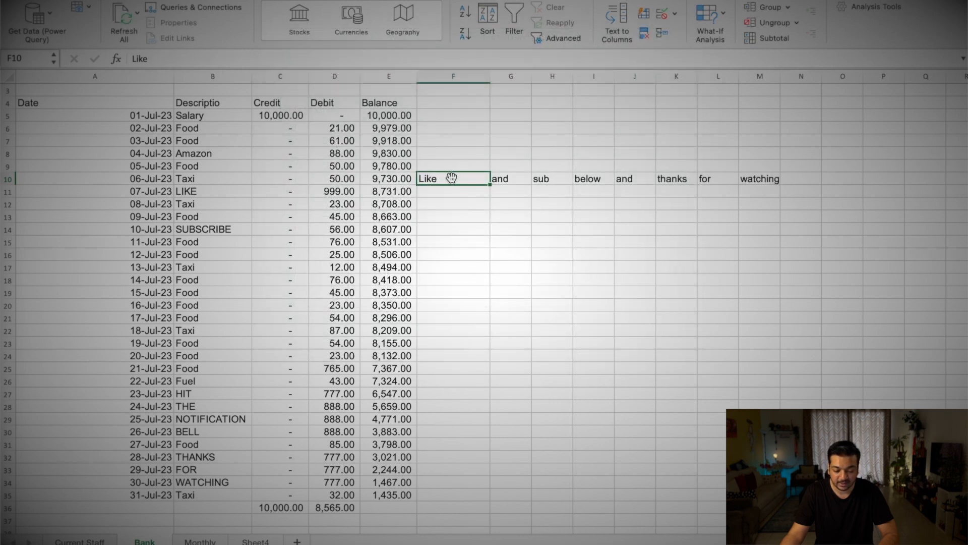
left_click(510, 178)
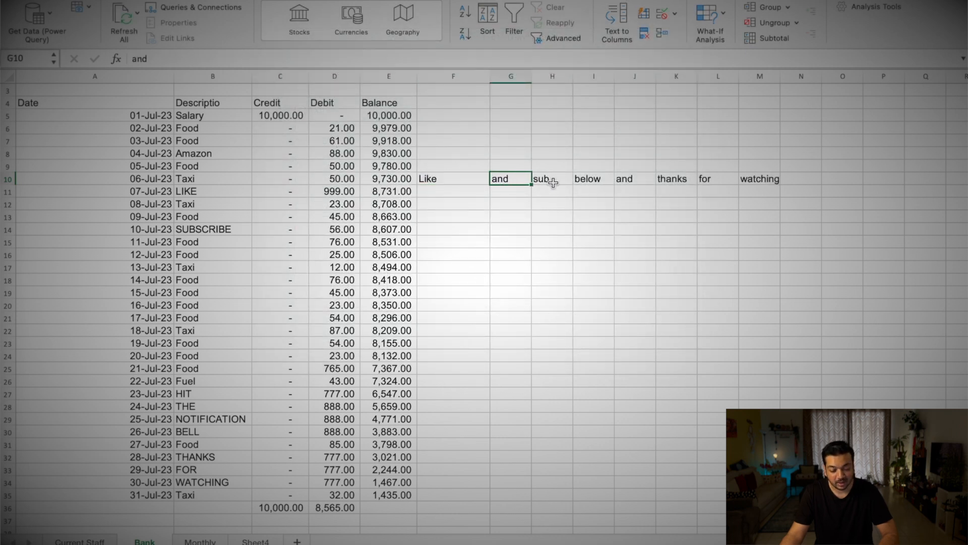
left_click(593, 178)
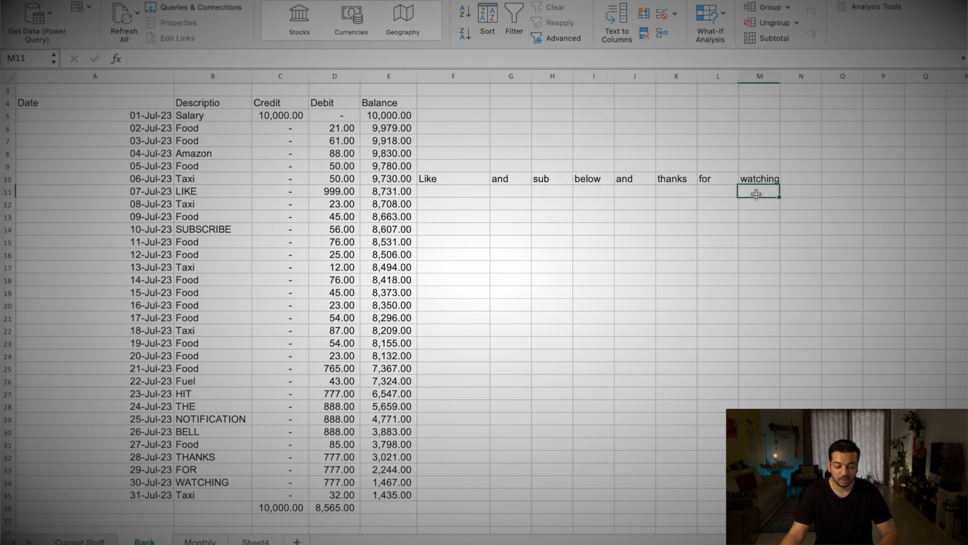
mouse_move(454, 214)
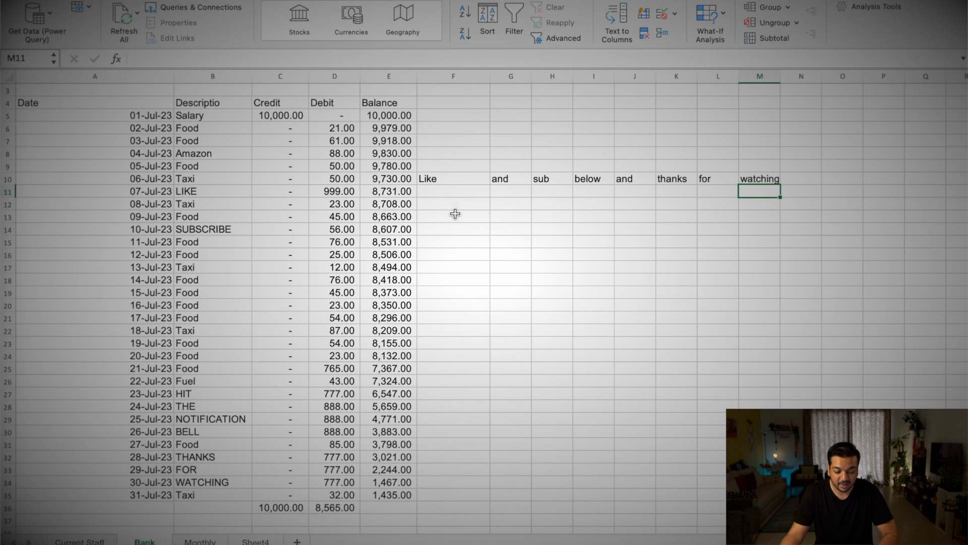
left_click(615, 23)
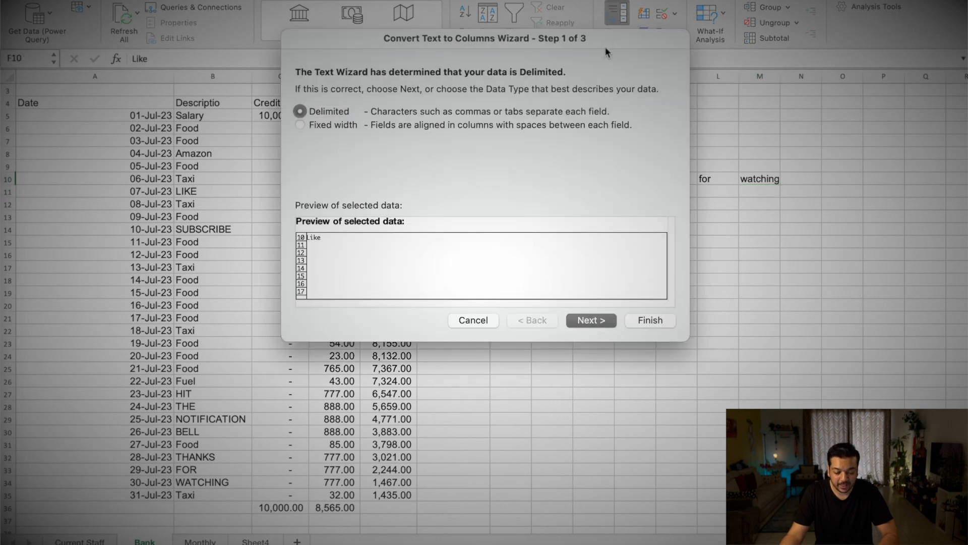
left_click(590, 320)
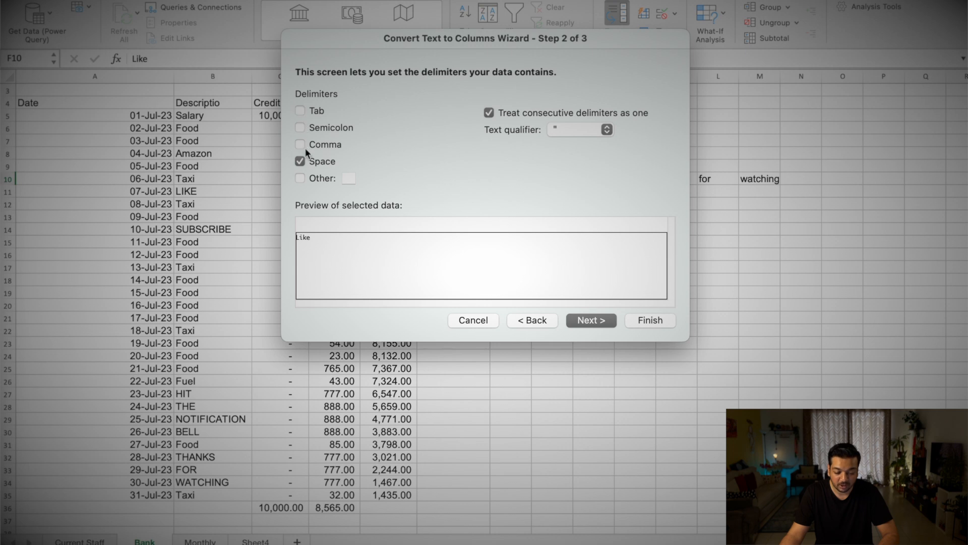
left_click(300, 162)
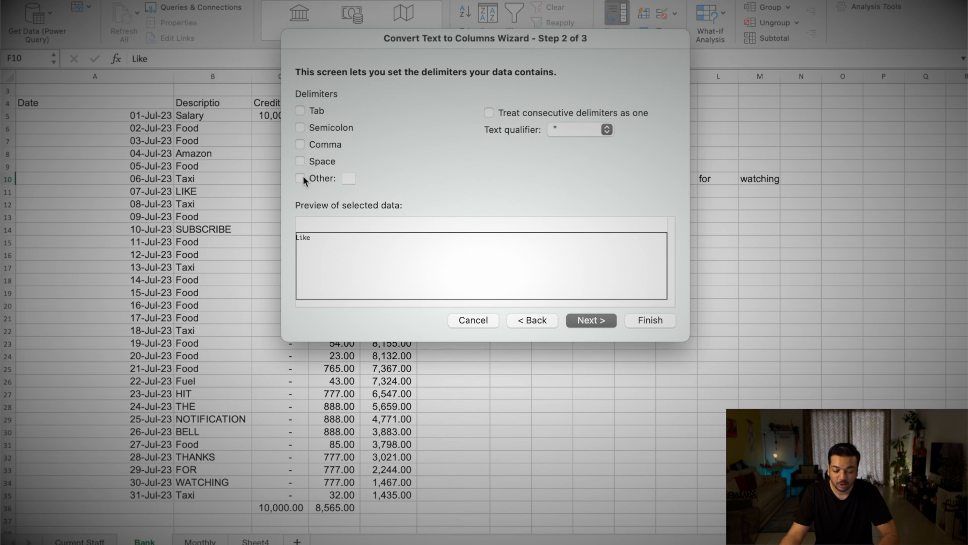
left_click(301, 178)
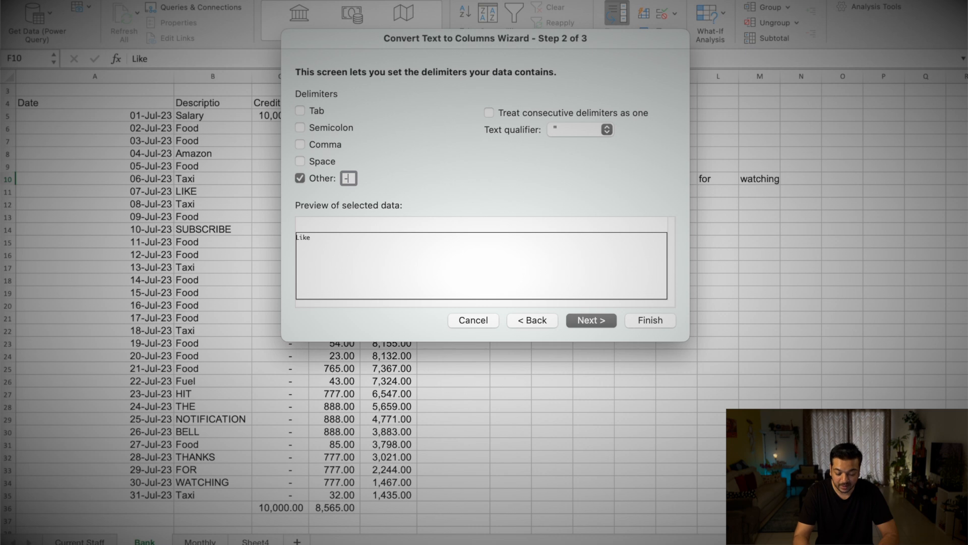
type(")")
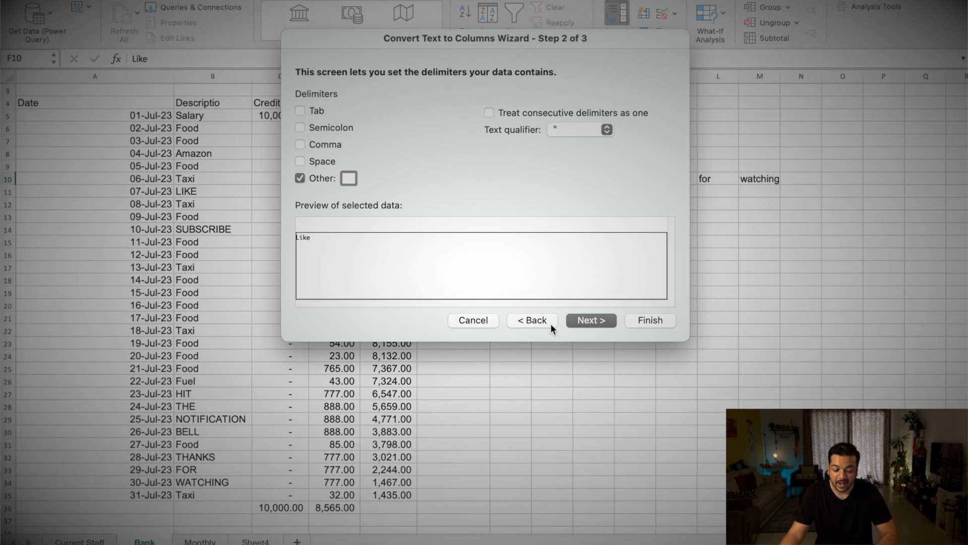
left_click(649, 320)
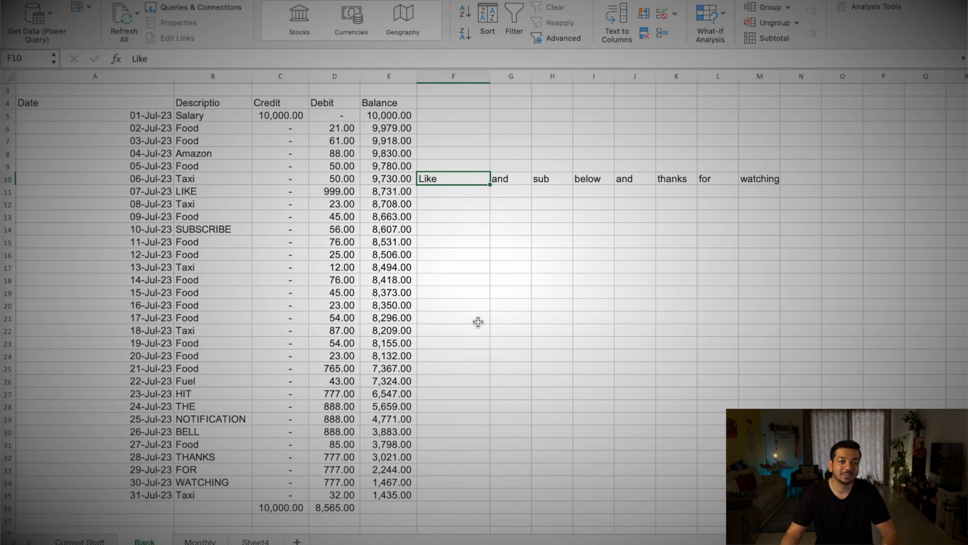